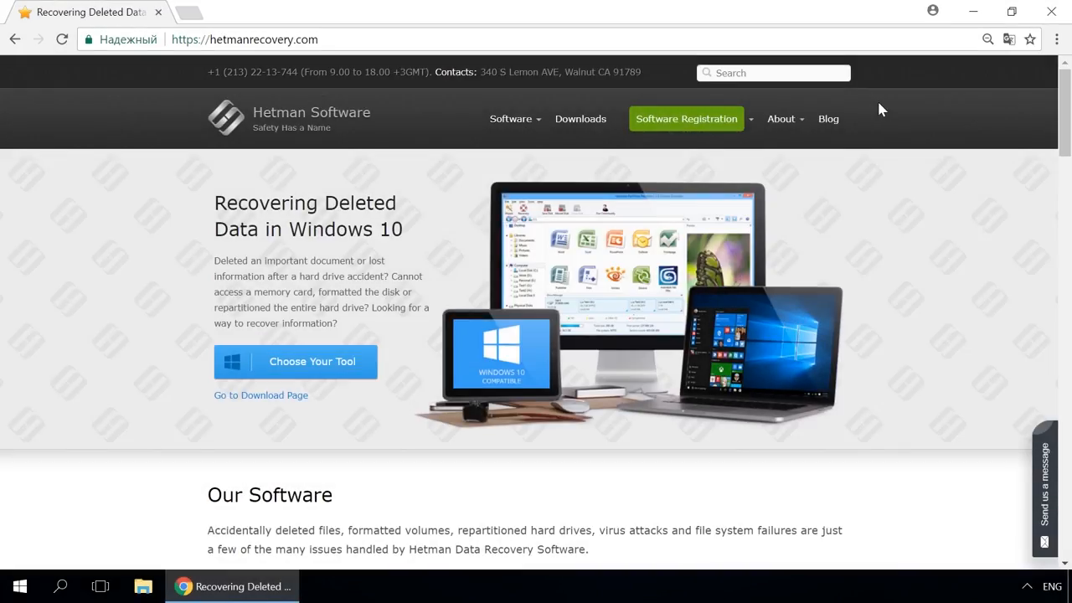
pyautogui.moveTo(860, 112)
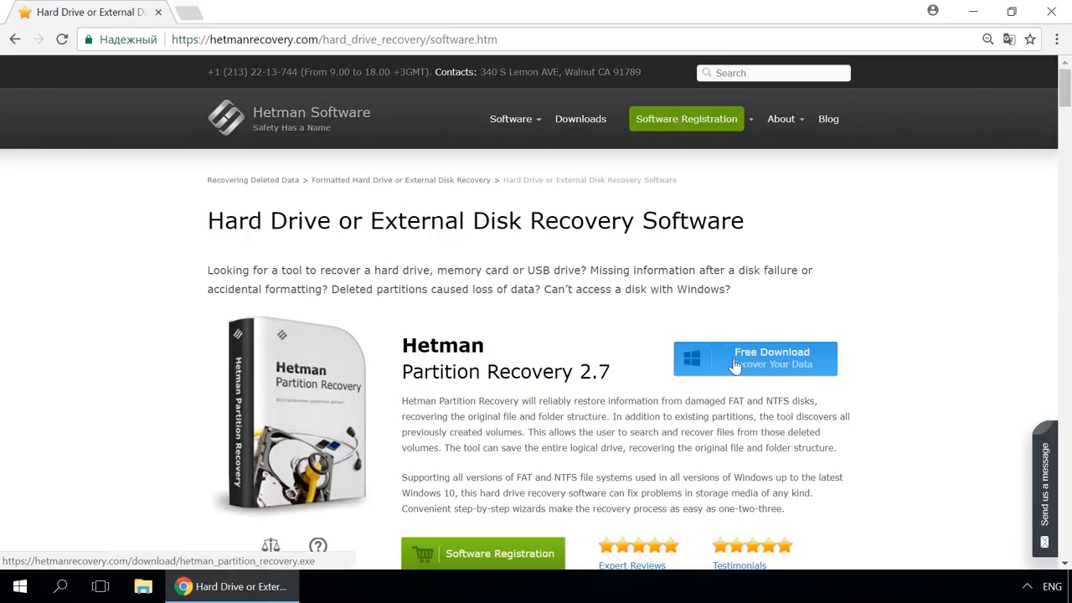
pyautogui.moveTo(884, 342)
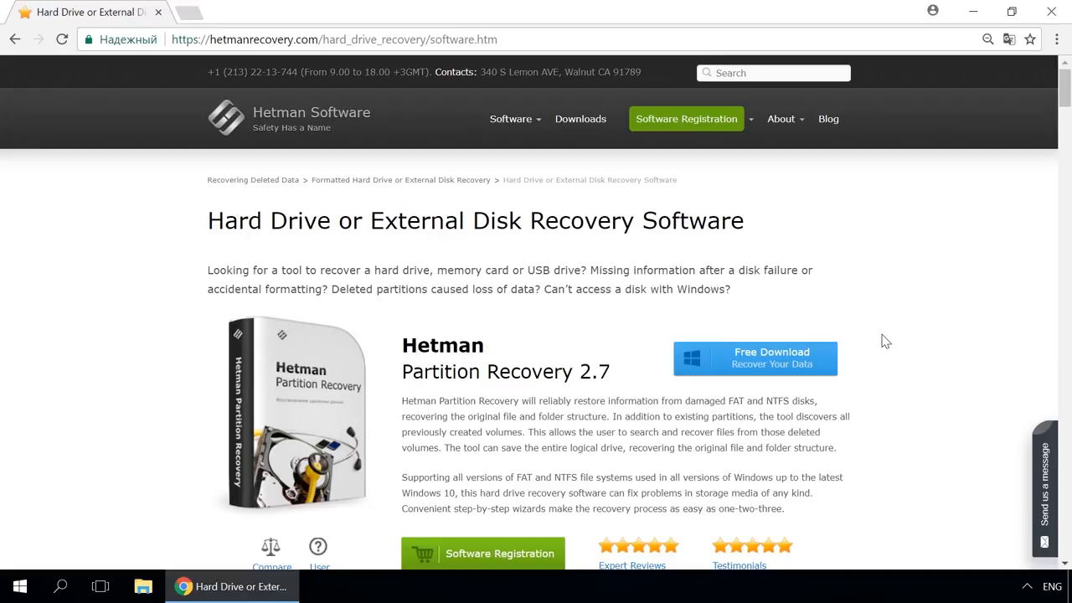
pyautogui.moveTo(831, 174)
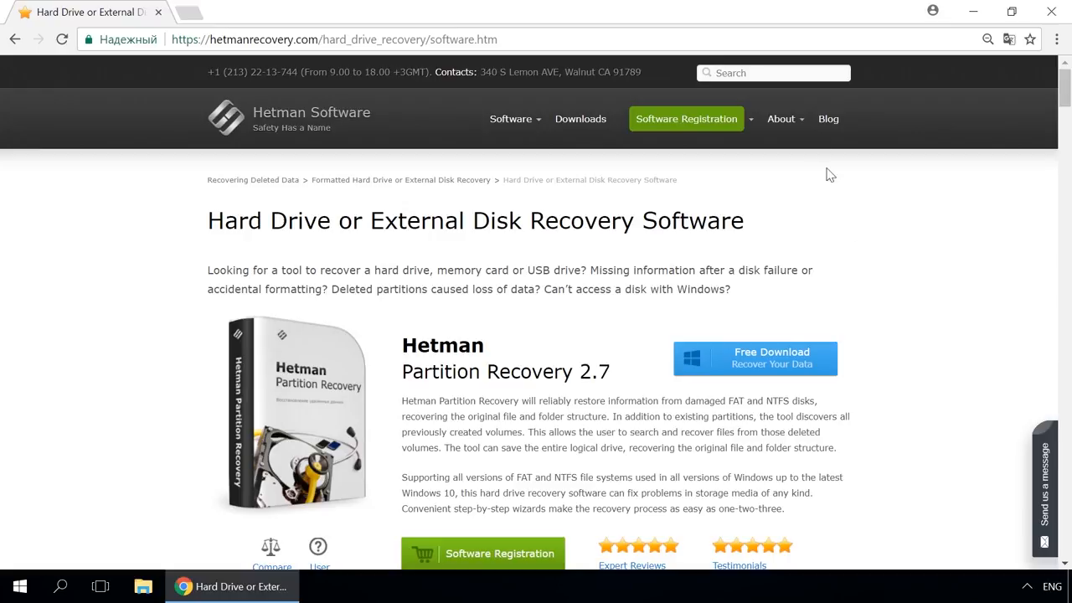
# - From the Blog menu, read the article on creating a Storage Space in Windows 7, 8 or 10
pyautogui.click(827, 118)
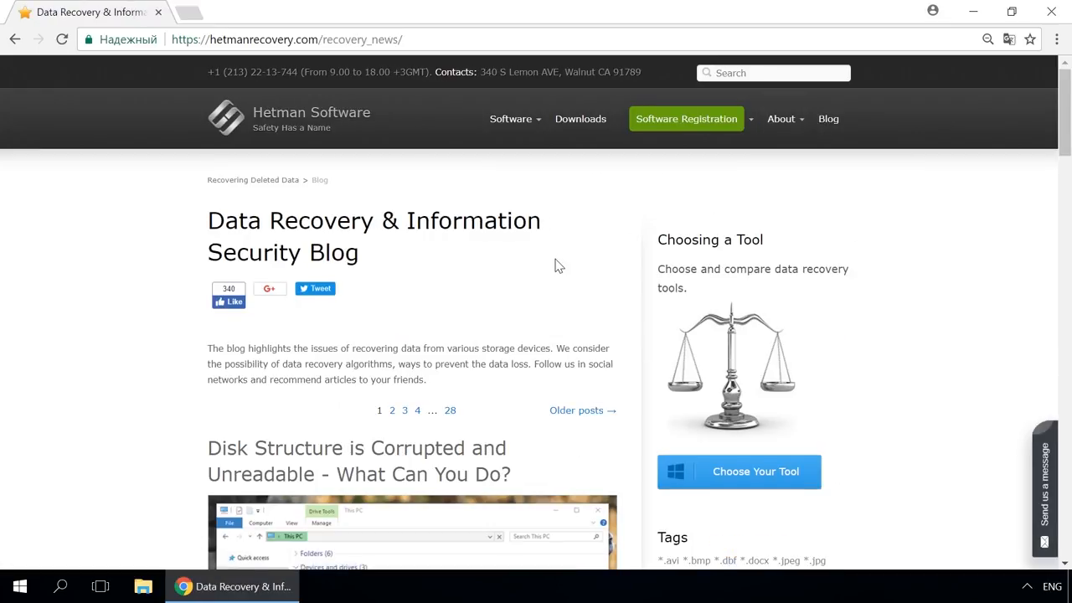
pyautogui.scroll(-3)
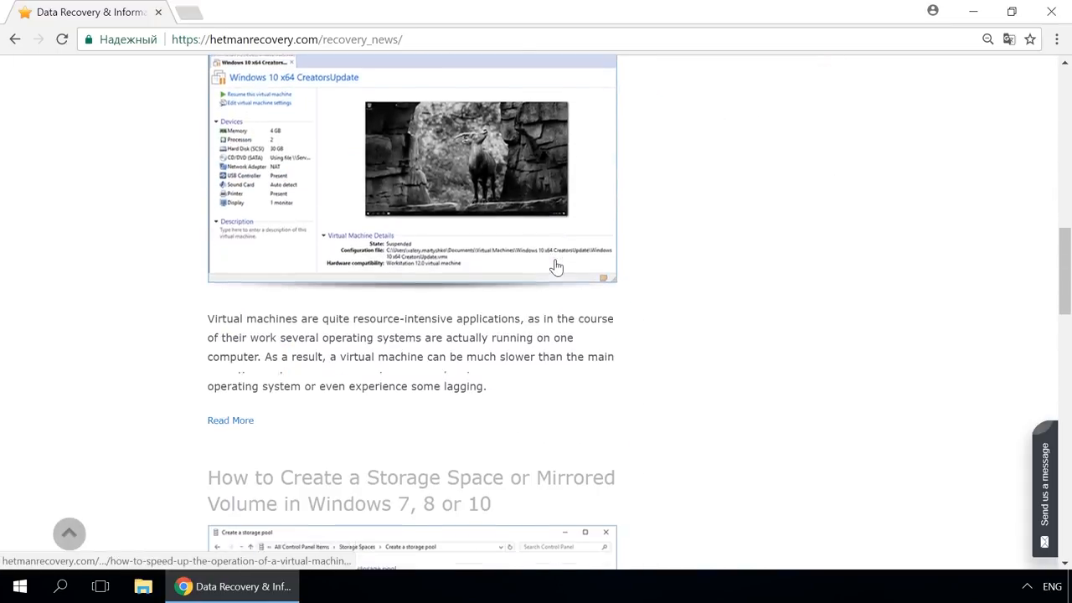
pyautogui.click(411, 491)
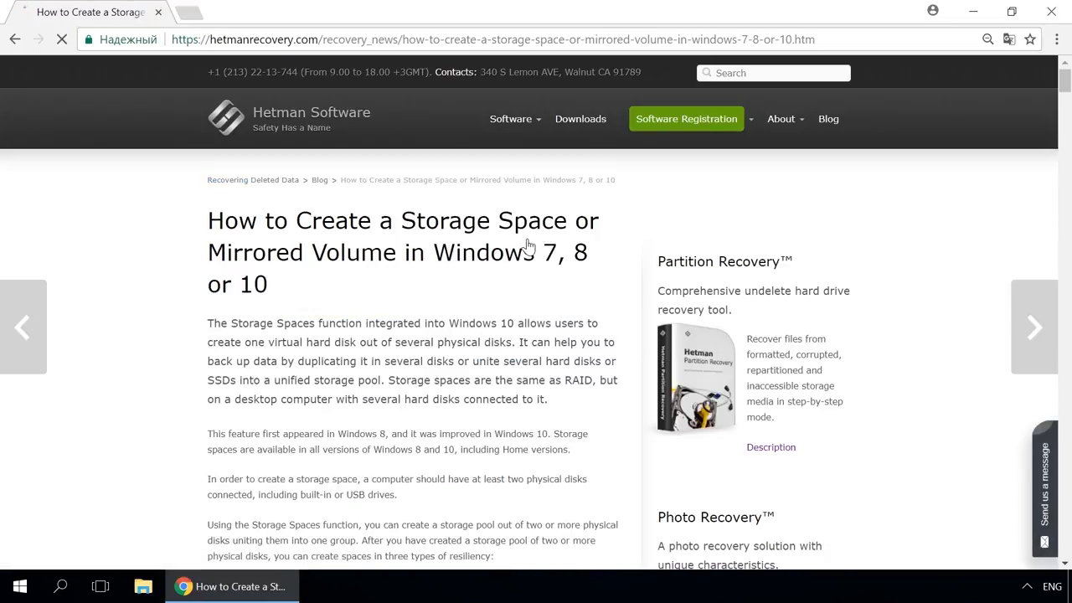
pyautogui.scroll(-3)
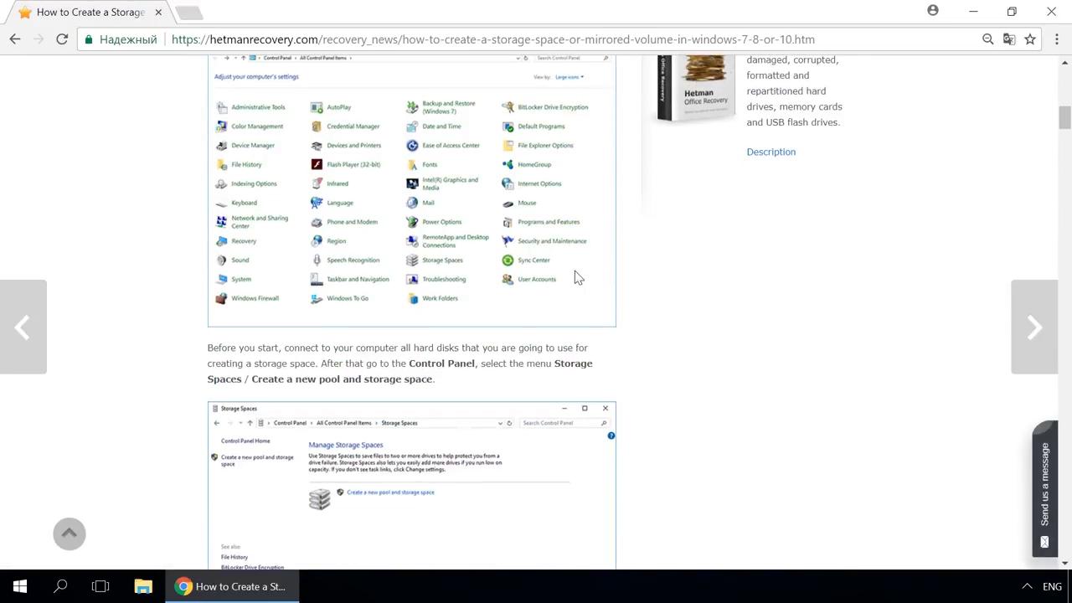
pyautogui.moveTo(718, 327)
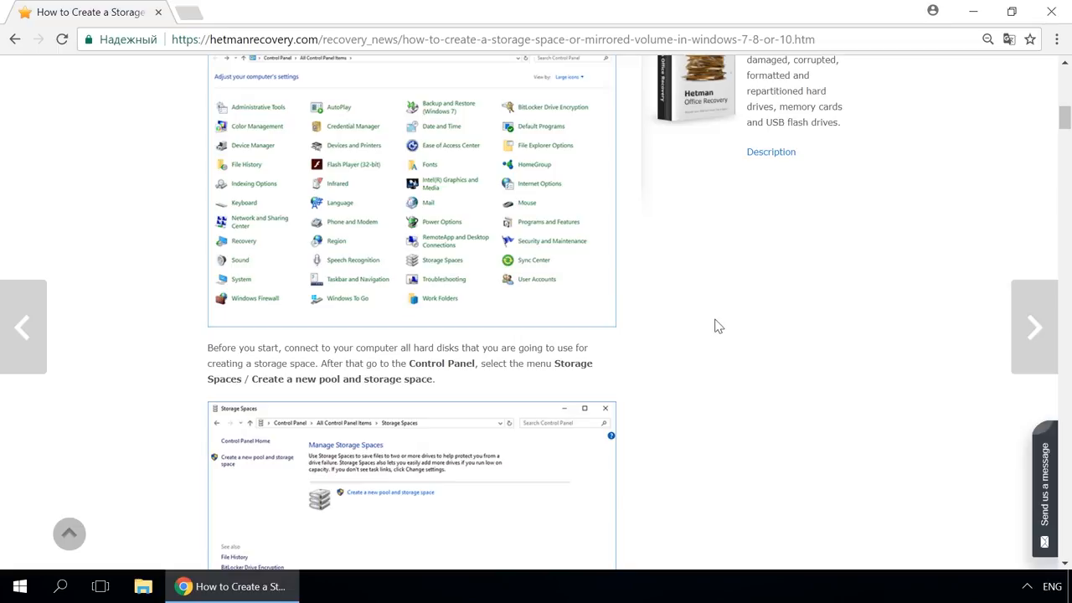
pyautogui.moveTo(1051, 472)
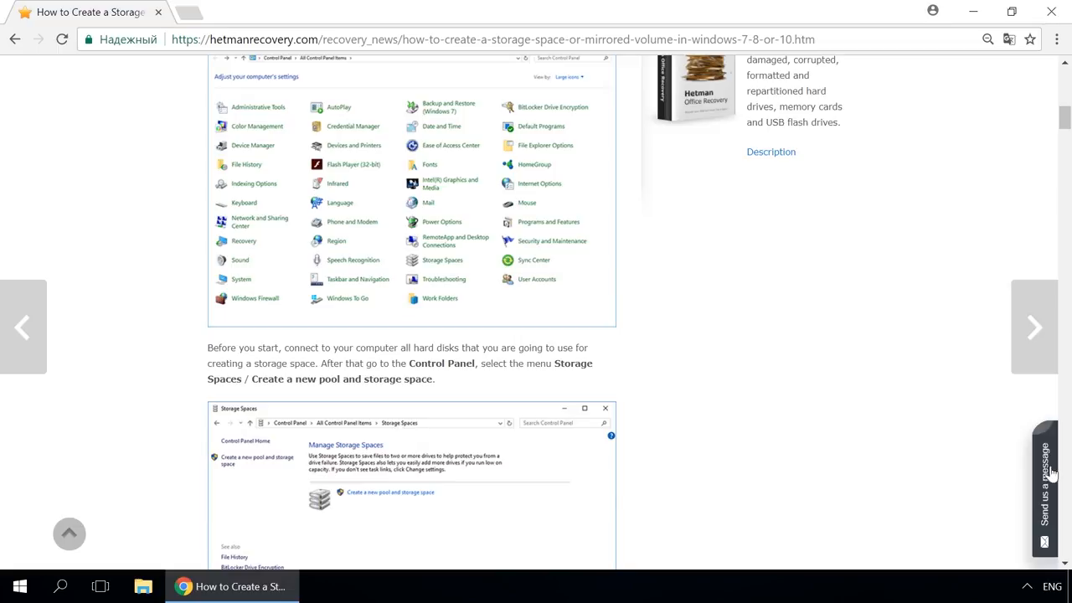
pyautogui.click(1045, 489)
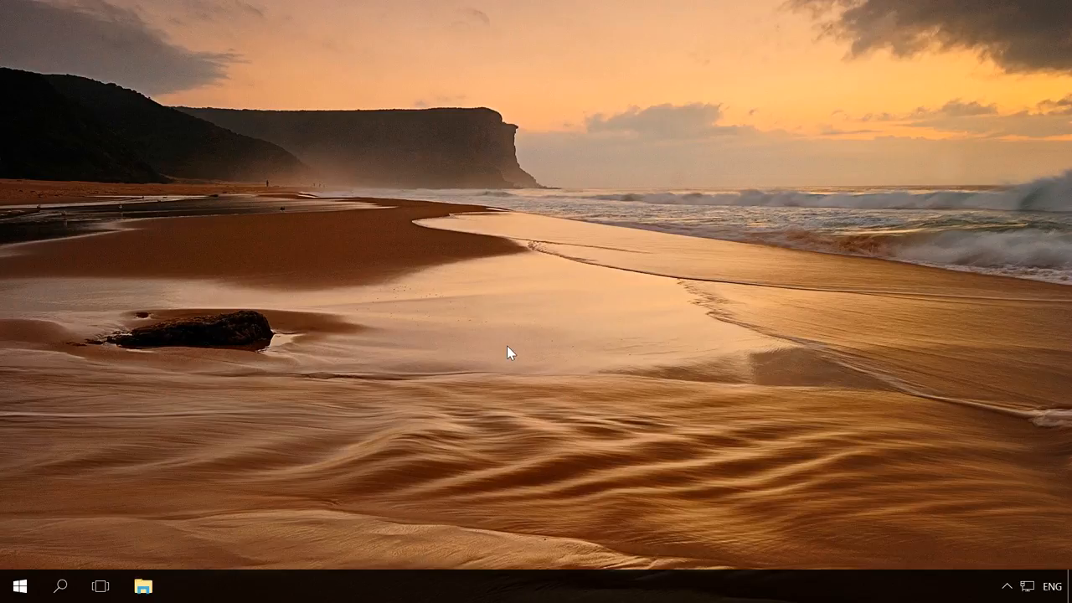
pyautogui.moveTo(164, 402)
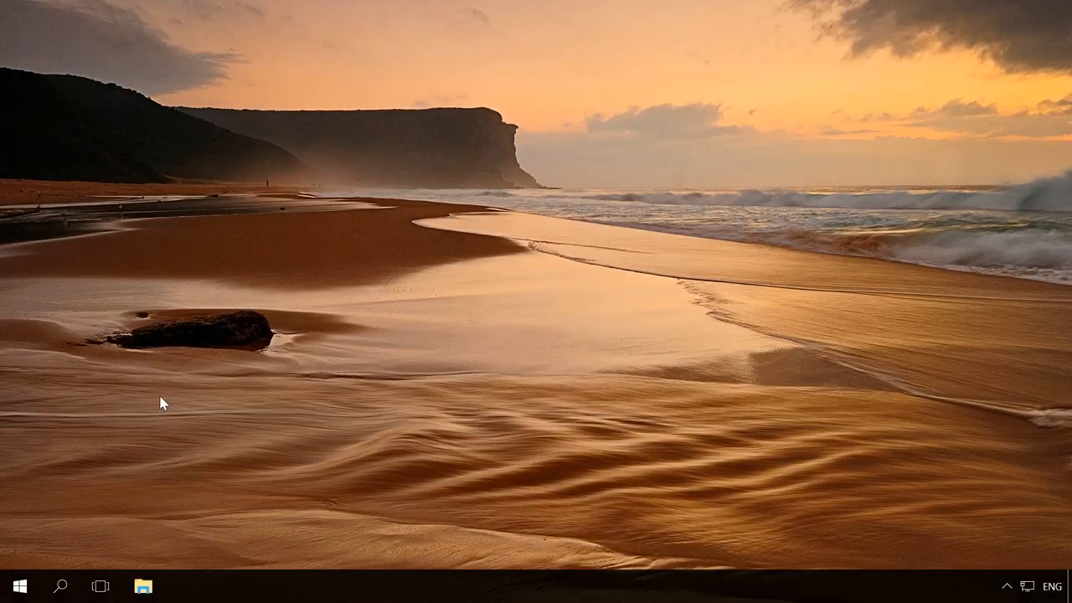
# - Show Windows Update history with Driver Updates expanded to the NVIDIA display driver
pyautogui.click(20, 586)
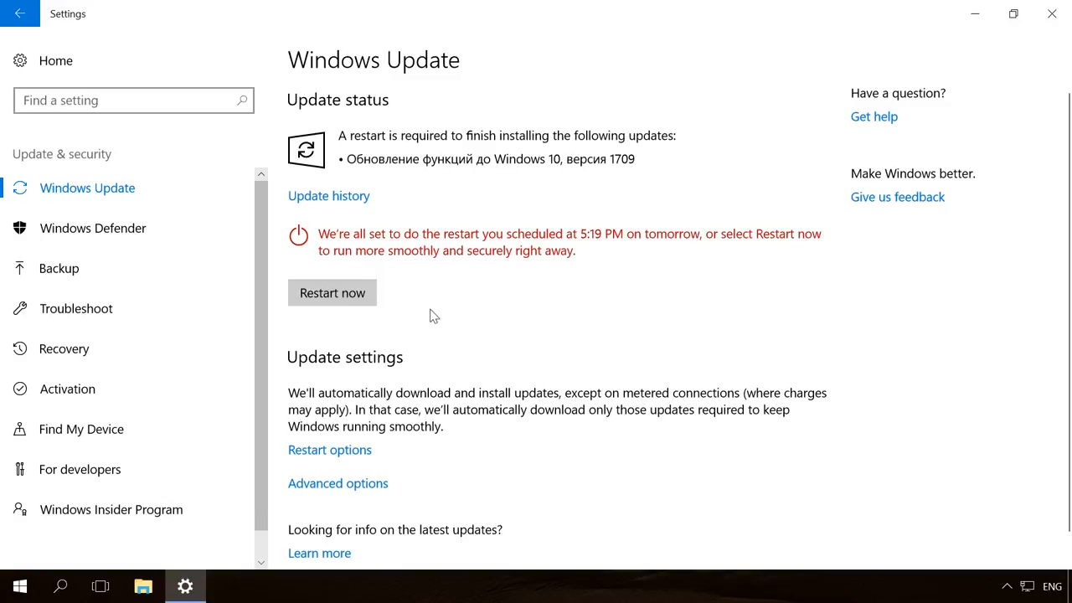
pyautogui.click(329, 194)
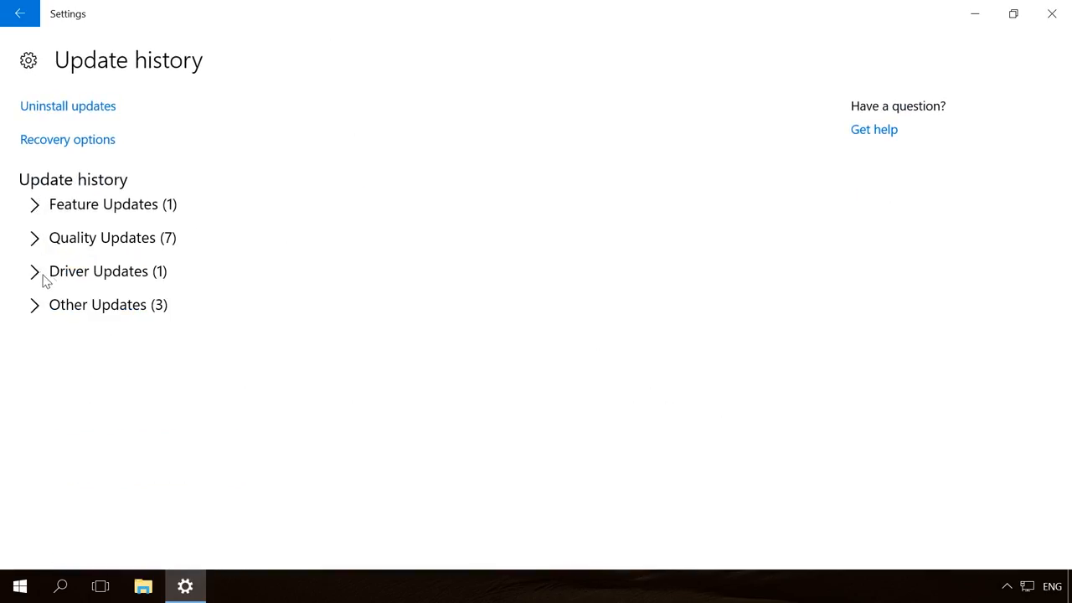
pyautogui.click(35, 272)
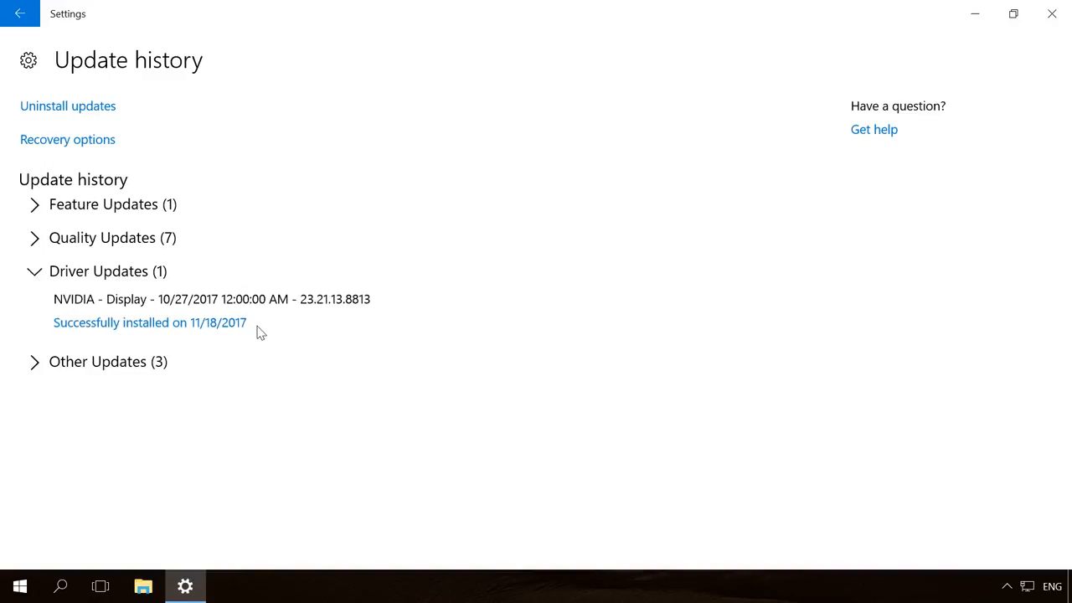
# - Browse the Uninstall updates list, selecting a Microsoft Publisher 2013 entry, then leave it
pyautogui.click(67, 106)
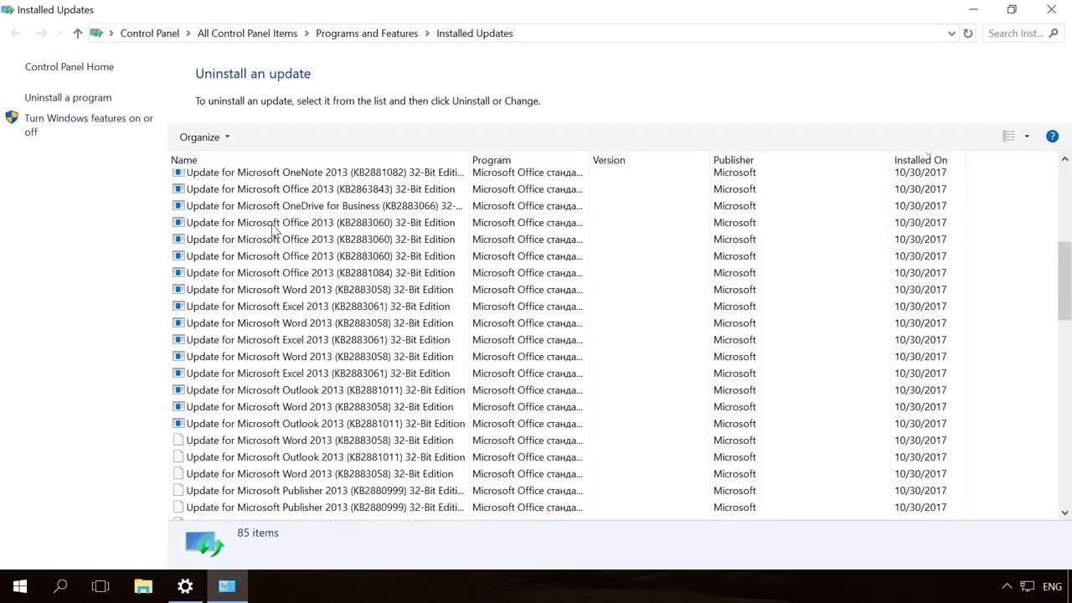
pyautogui.scroll(-3)
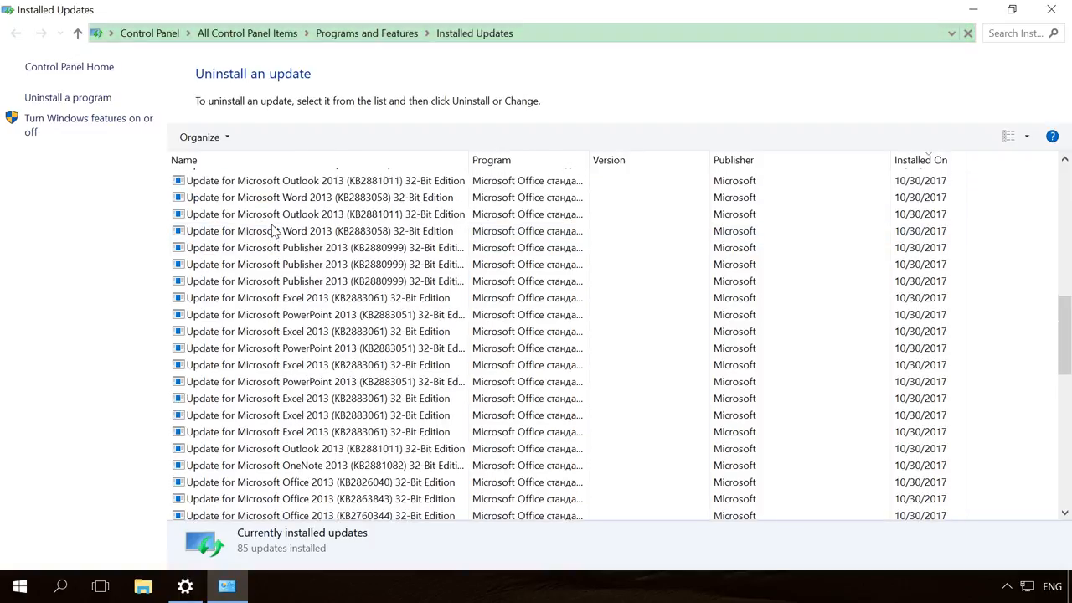
pyautogui.click(321, 281)
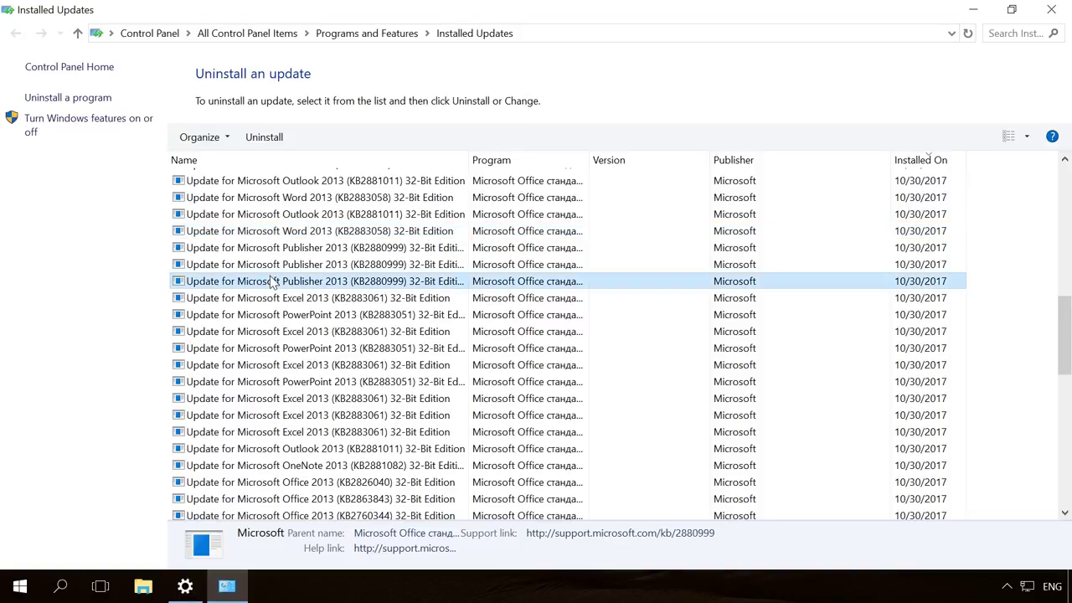
pyautogui.scroll(-3)
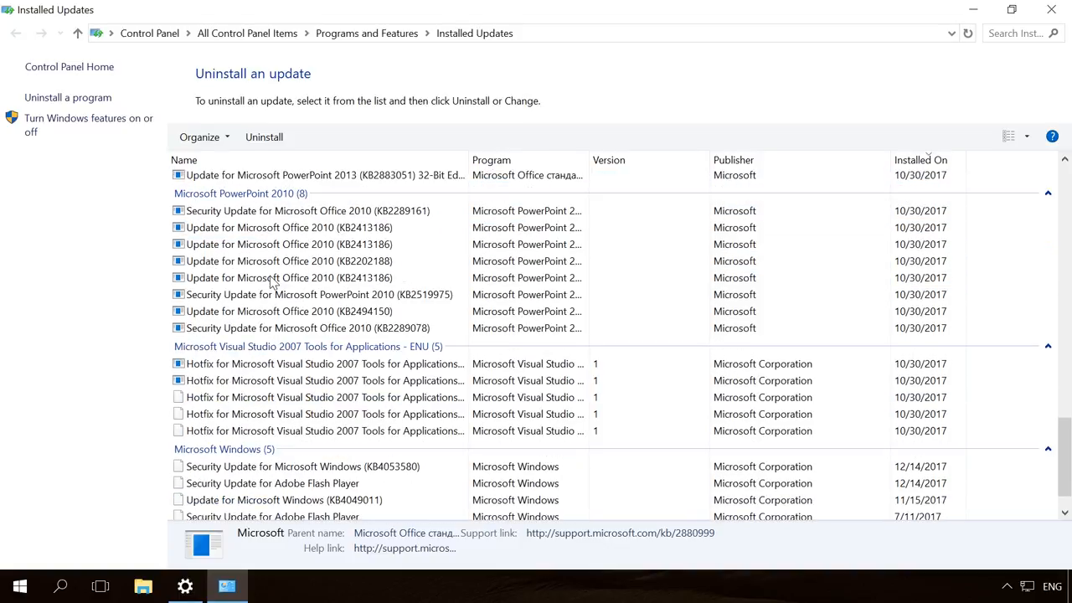
pyautogui.click(288, 278)
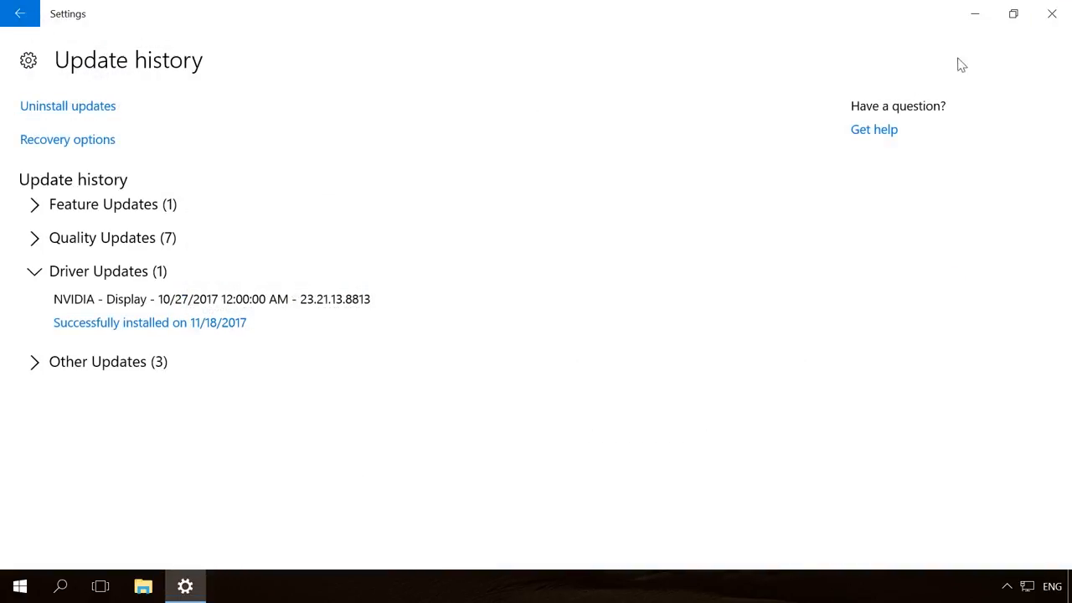
pyautogui.moveTo(599, 327)
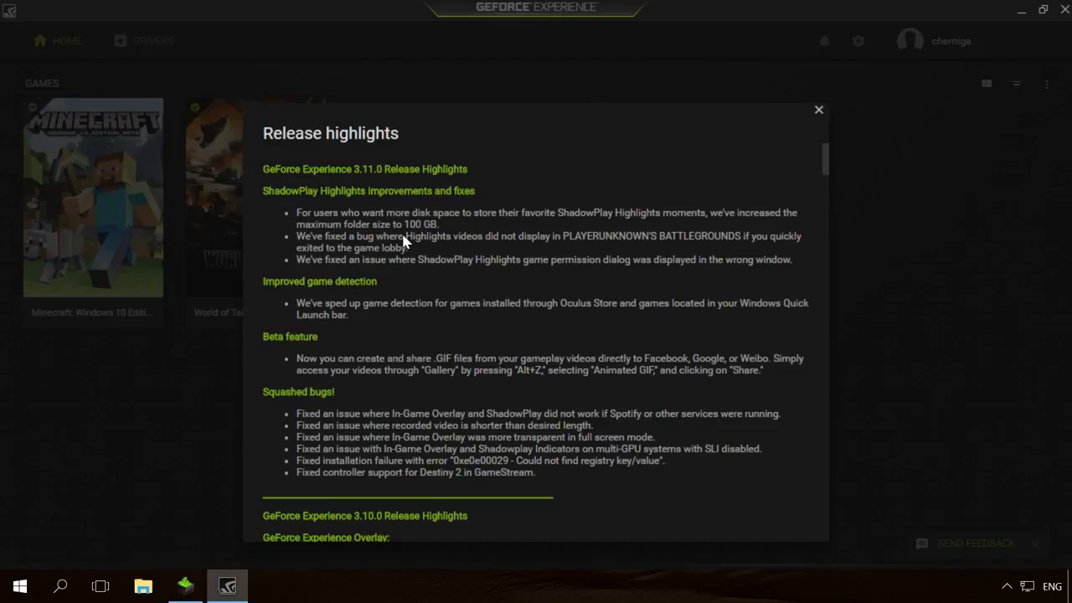
# - Dismiss the release highlights and start downloading GeForce Game Ready Driver 388.71
pyautogui.click(144, 40)
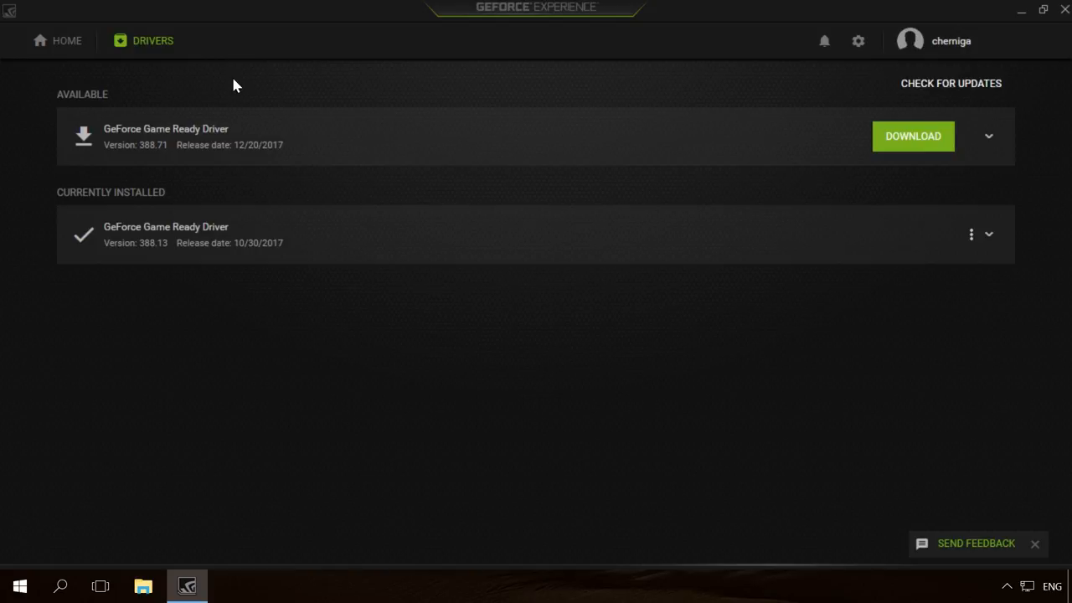
pyautogui.moveTo(528, 211)
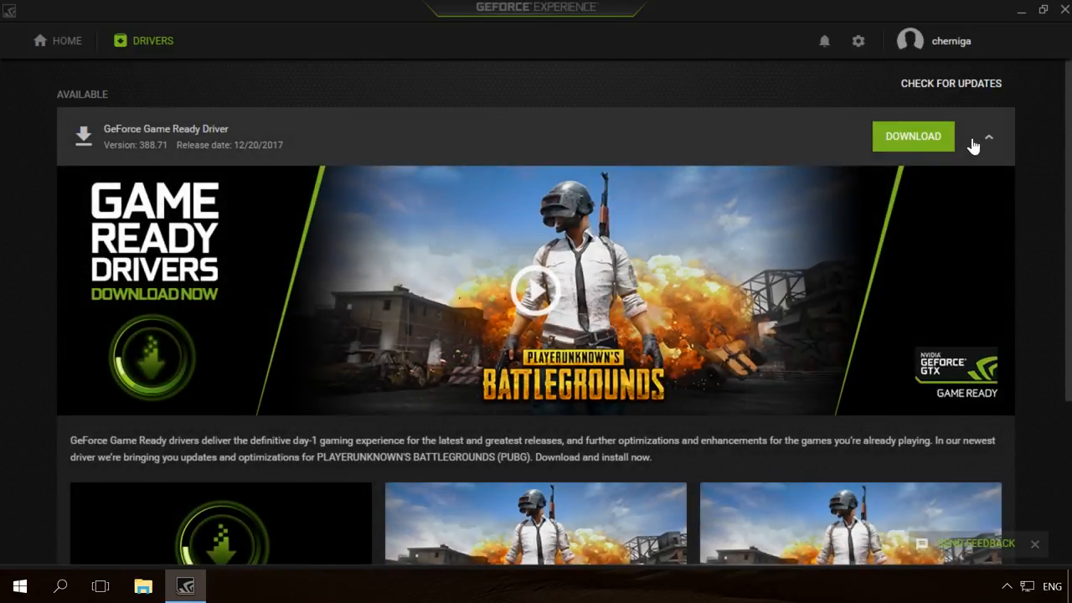
pyautogui.click(912, 136)
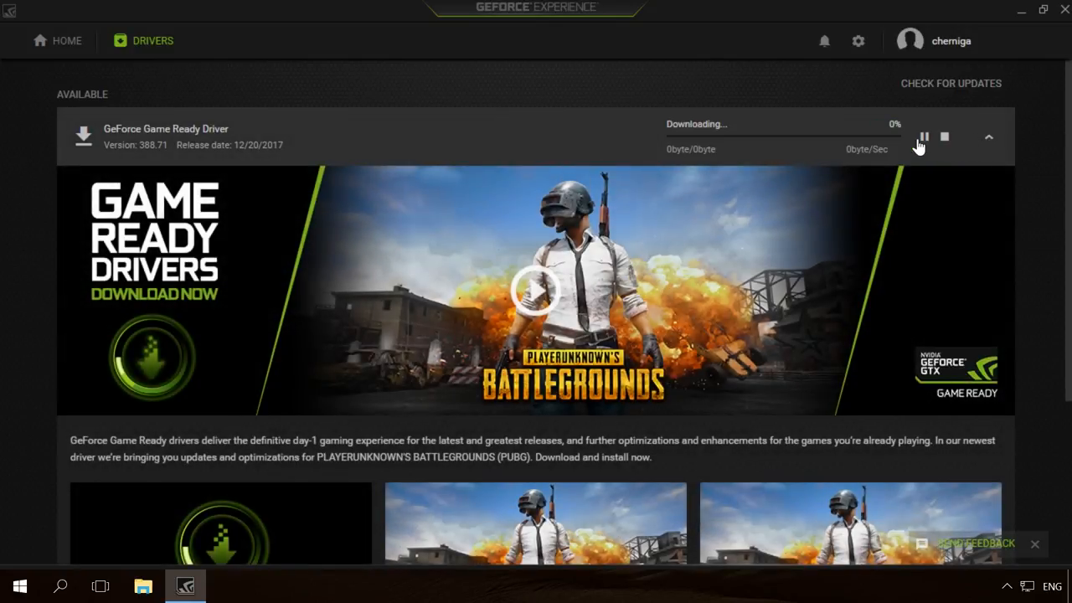
pyautogui.moveTo(811, 79)
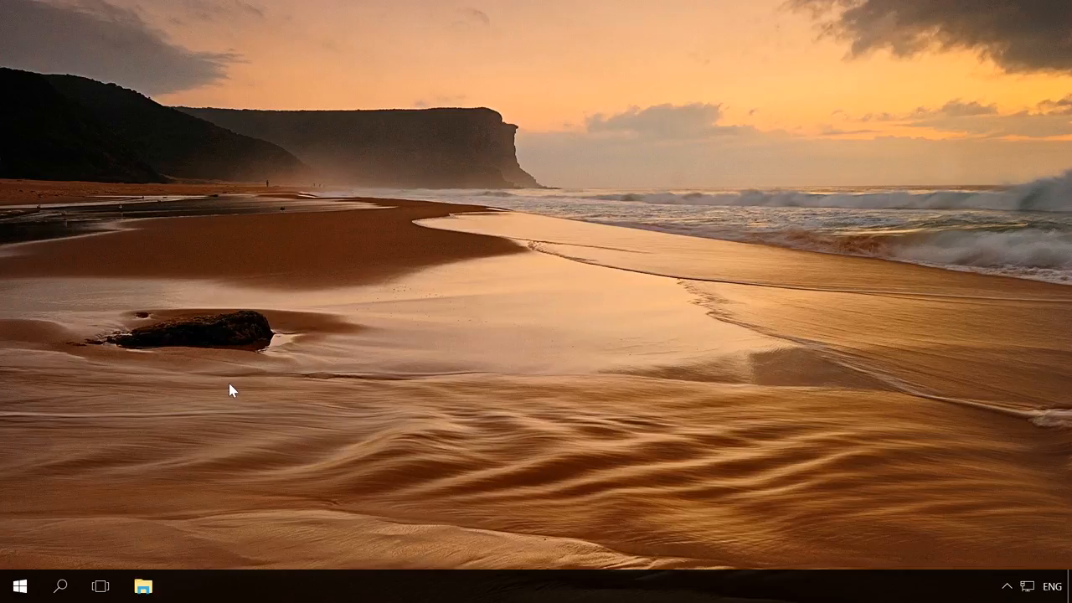
# - Launch Device Manager maximized and view the NVIDIA GeForce GT 440 Properties
pyautogui.rightClick(20, 586)
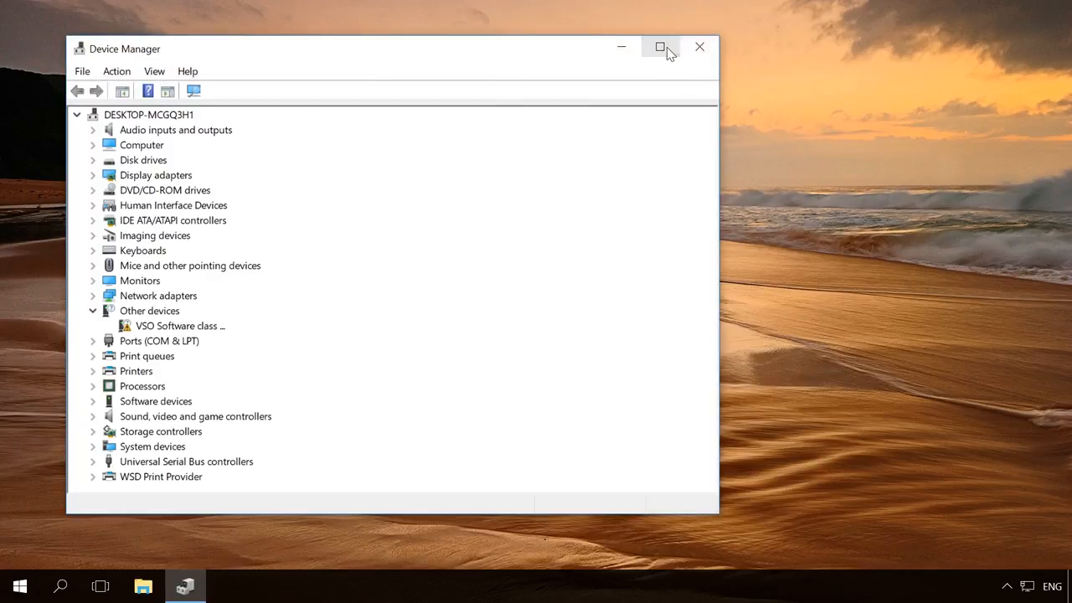
pyautogui.click(660, 46)
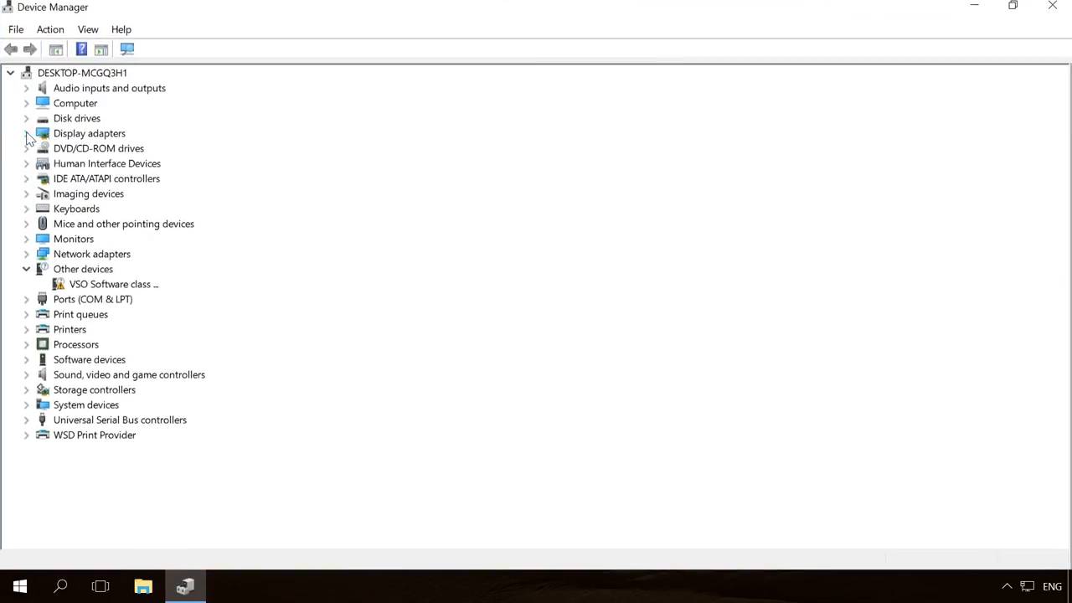
pyautogui.rightClick(121, 148)
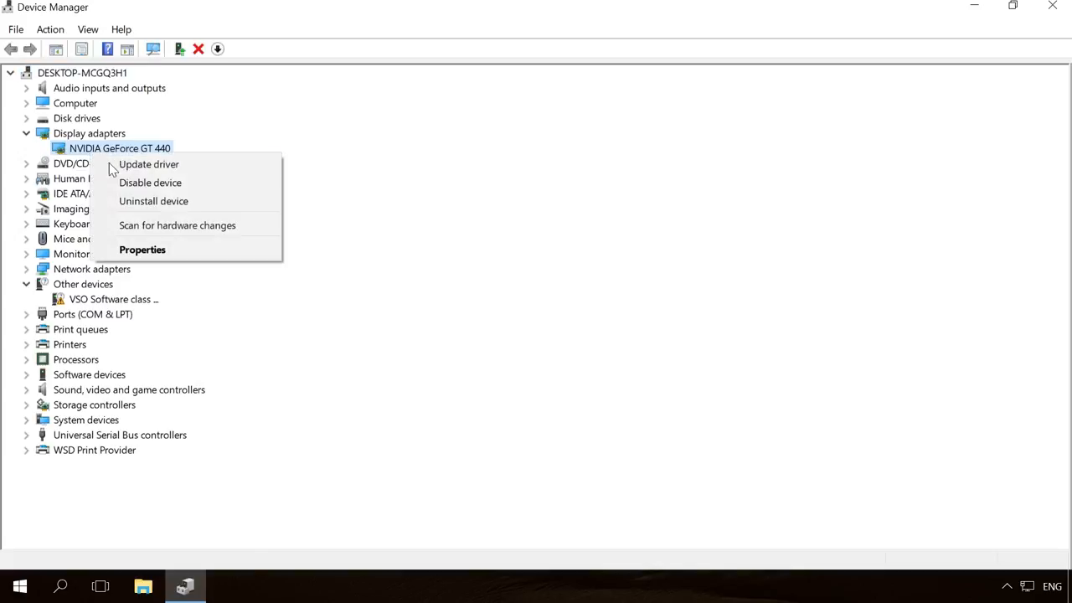
pyautogui.click(143, 249)
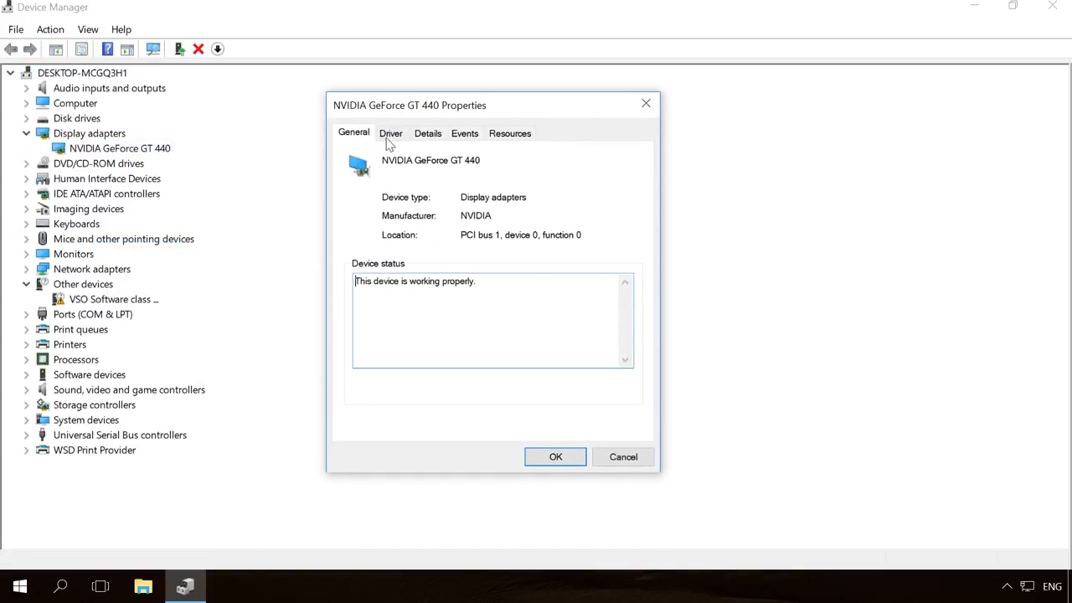
# - Run Update Driver with automatic search for the GT 440; Windows reports the best driver is installed
pyautogui.click(391, 134)
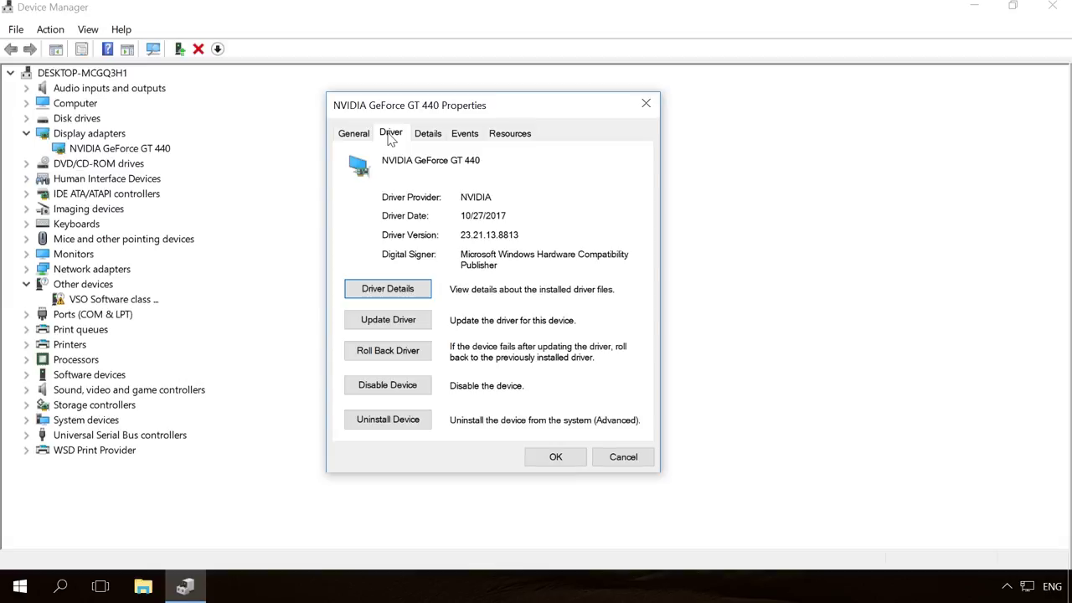
pyautogui.moveTo(359, 241)
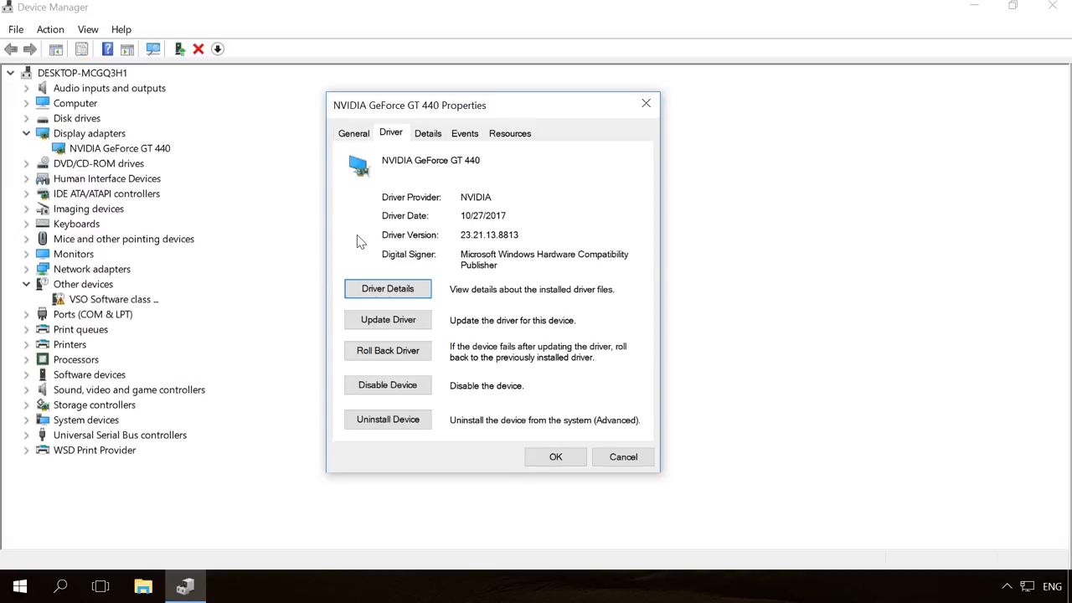
pyautogui.moveTo(352, 241)
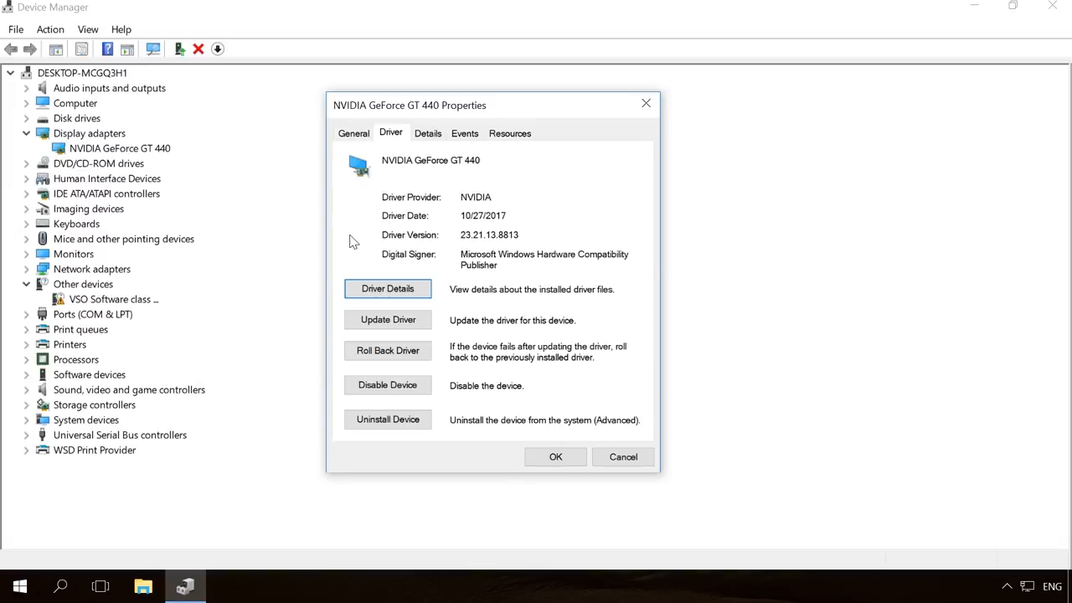
pyautogui.moveTo(358, 241)
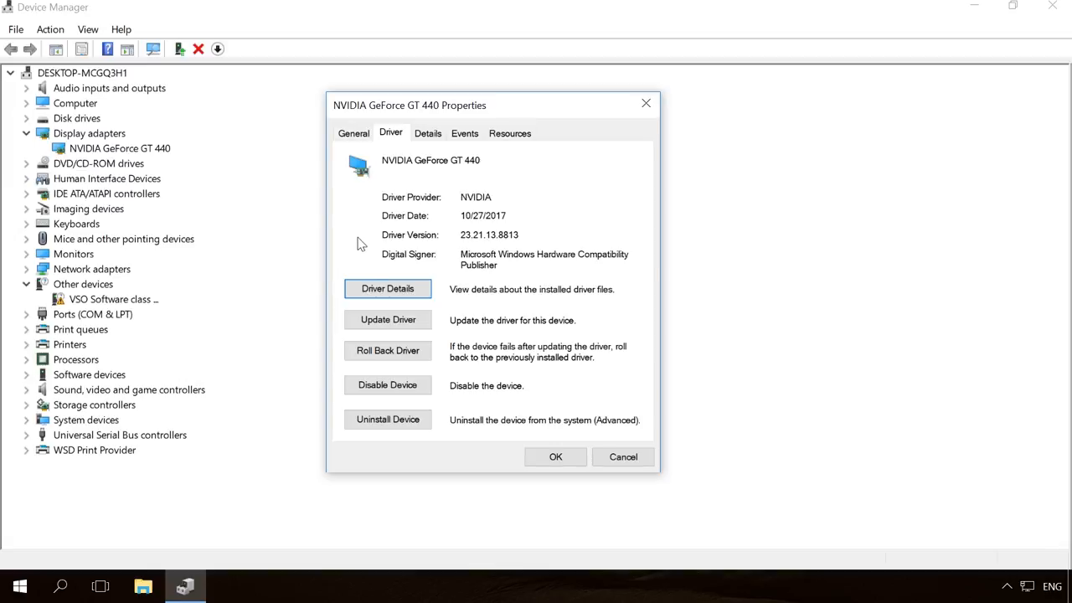
pyautogui.moveTo(400, 326)
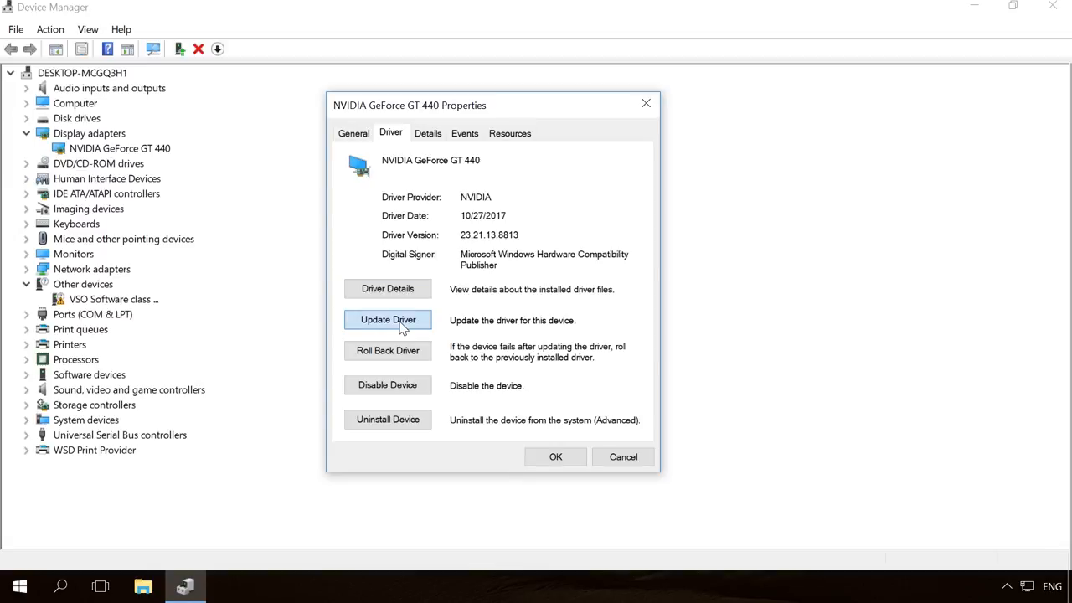
pyautogui.click(389, 319)
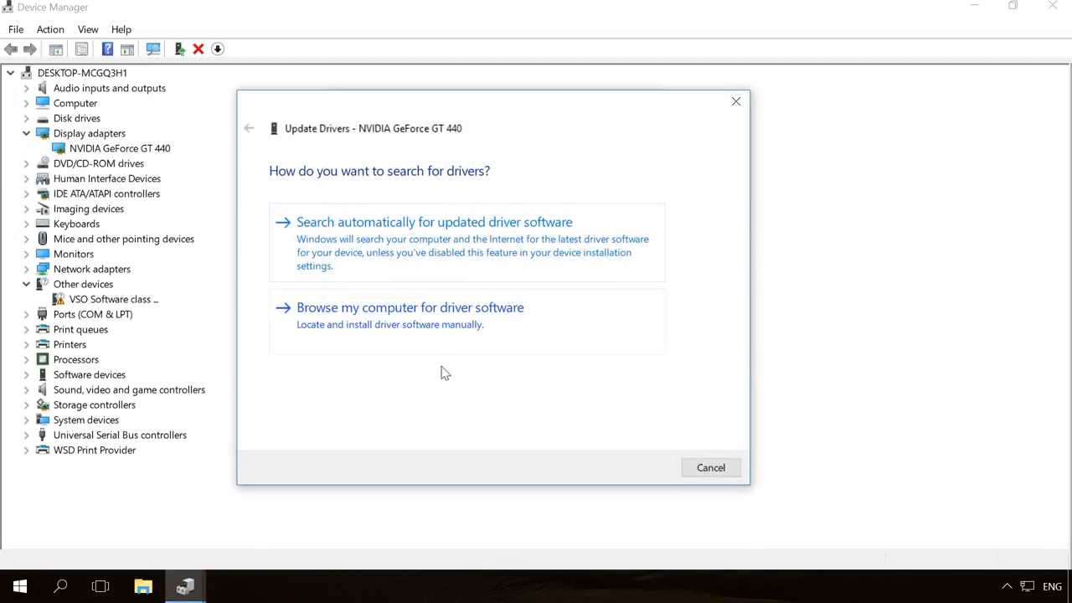
pyautogui.moveTo(459, 389)
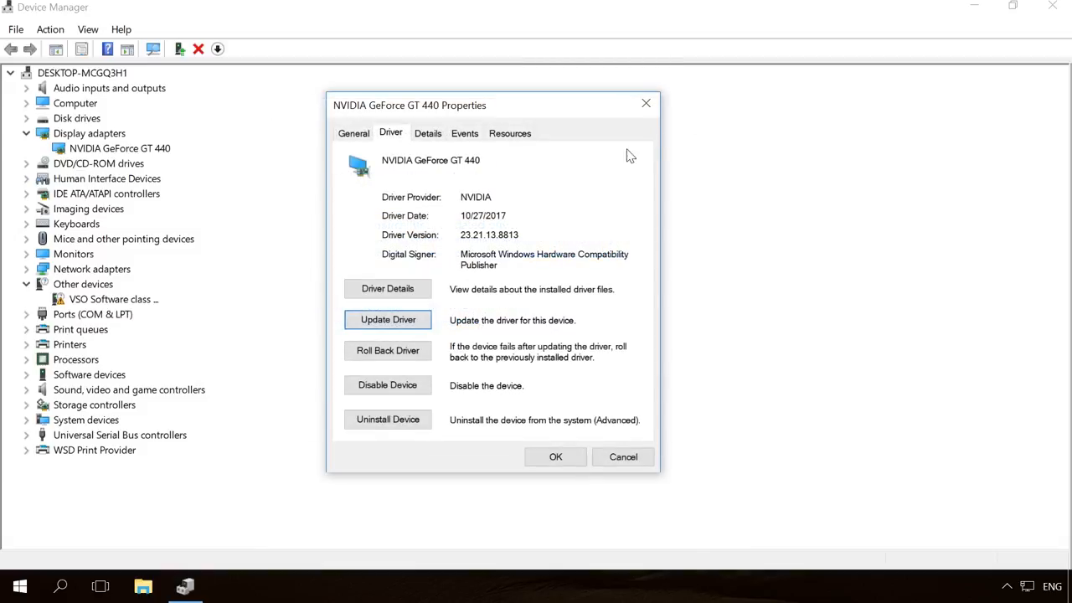
pyautogui.moveTo(380, 360)
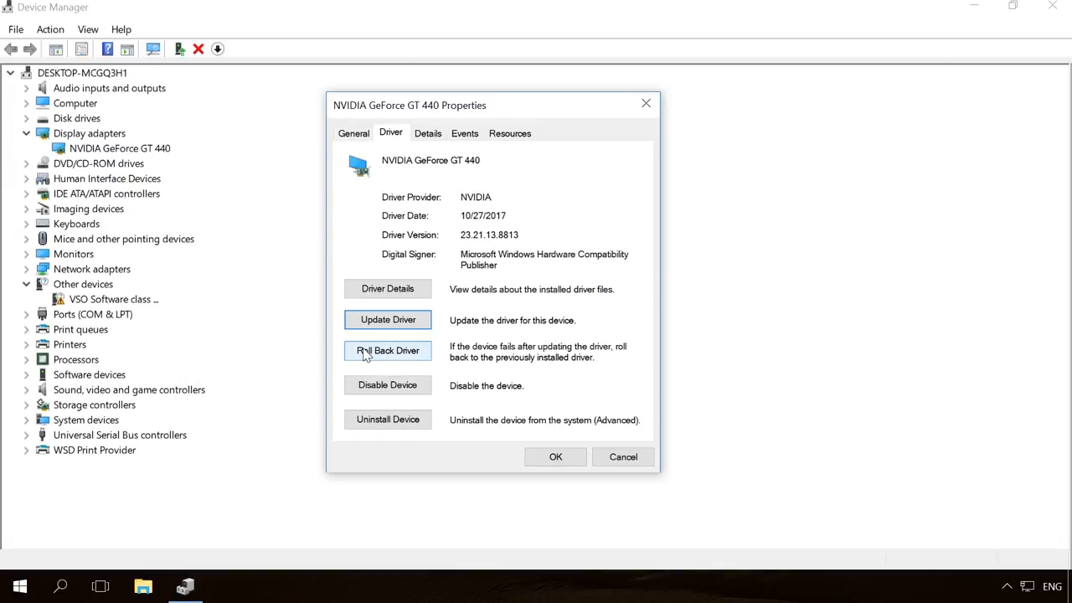
pyautogui.moveTo(380, 355)
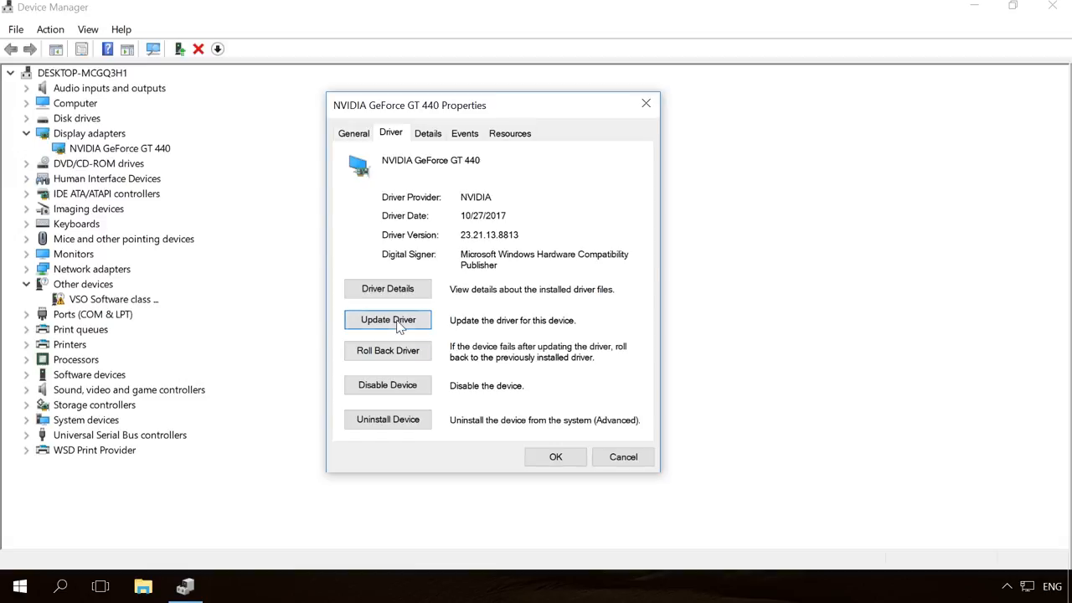
pyautogui.click(388, 320)
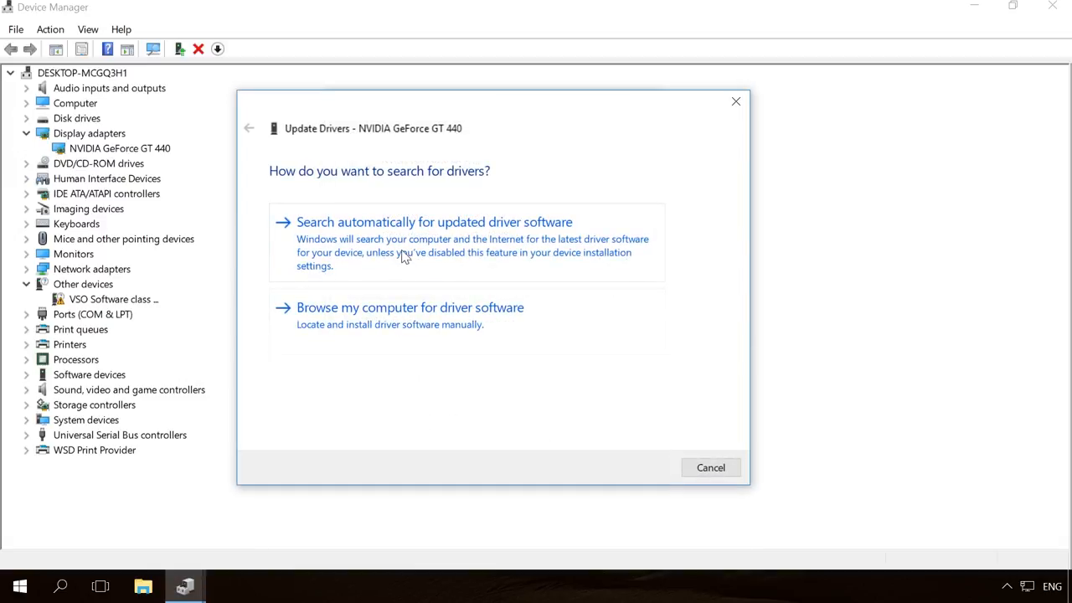
pyautogui.click(433, 221)
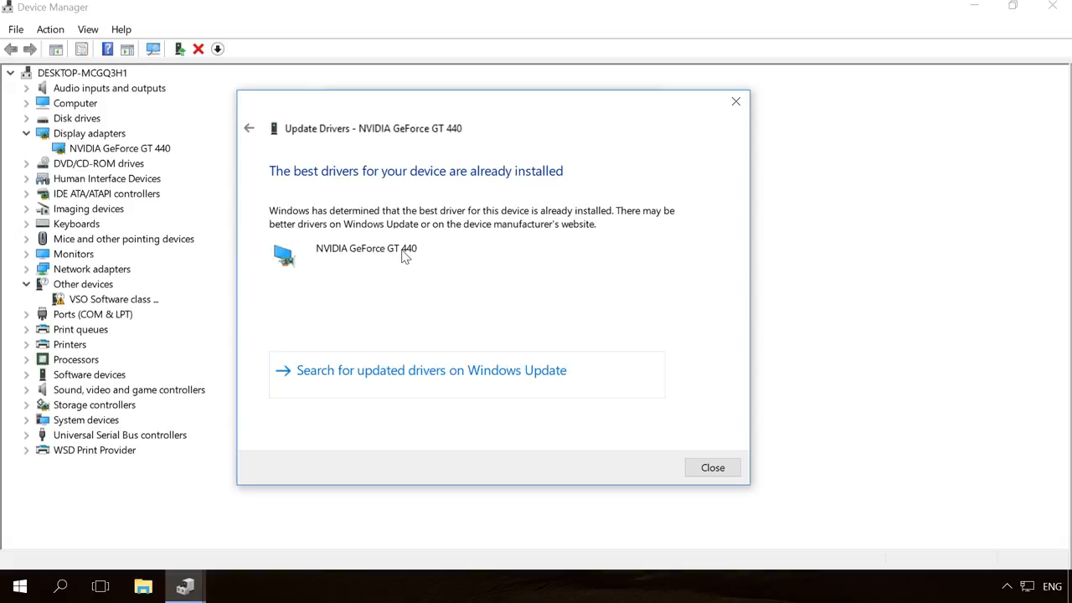
pyautogui.moveTo(397, 254)
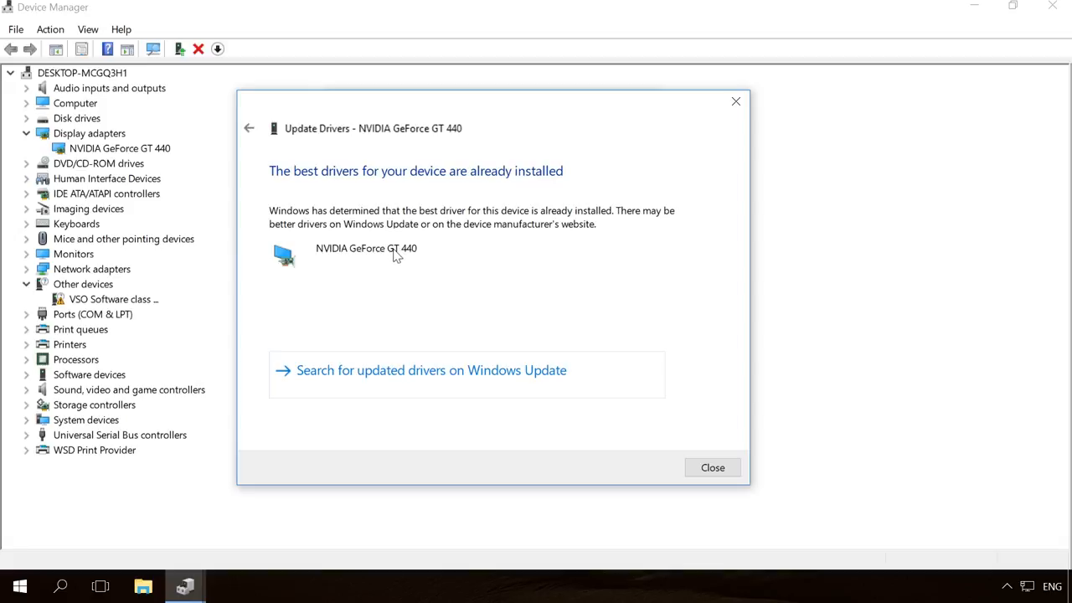
pyautogui.moveTo(338, 183)
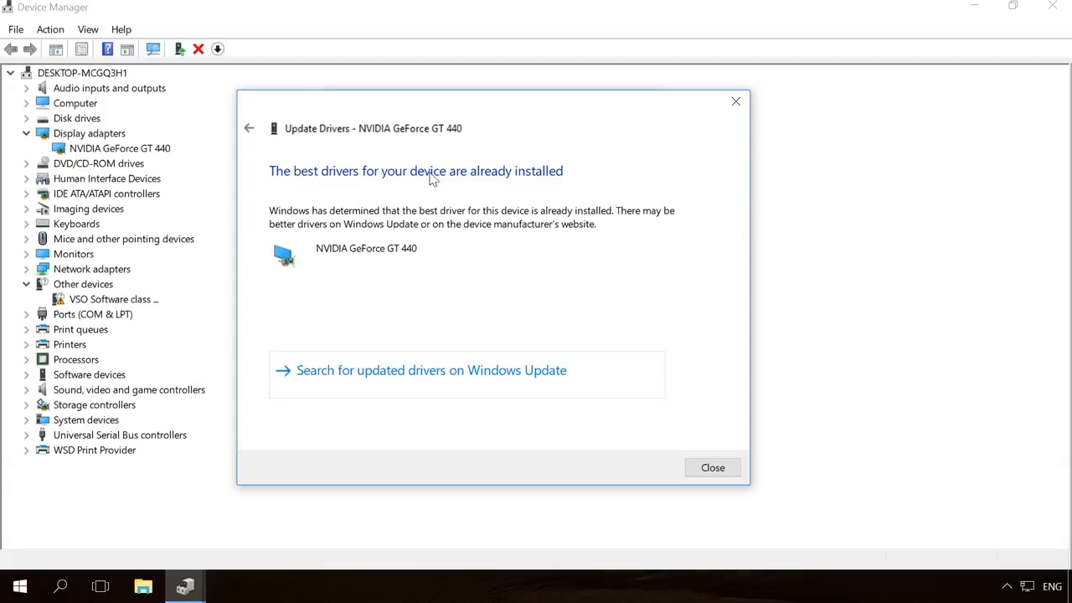
pyautogui.moveTo(522, 224)
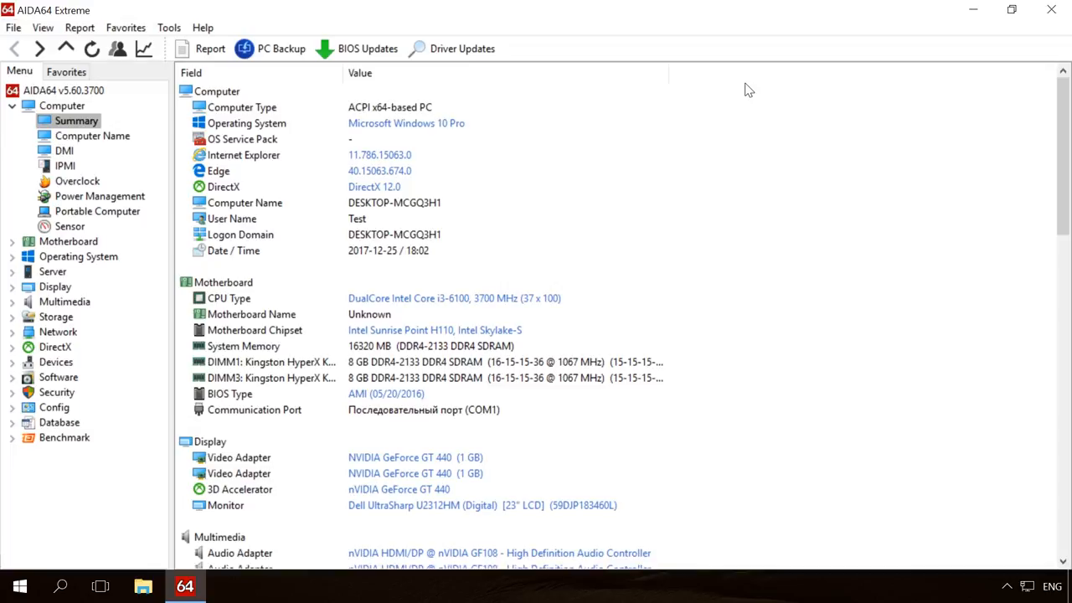
# - Scroll through the AIDA64 computer summary listing the GeForce GT 440 and other hardware
pyautogui.scroll(-3)
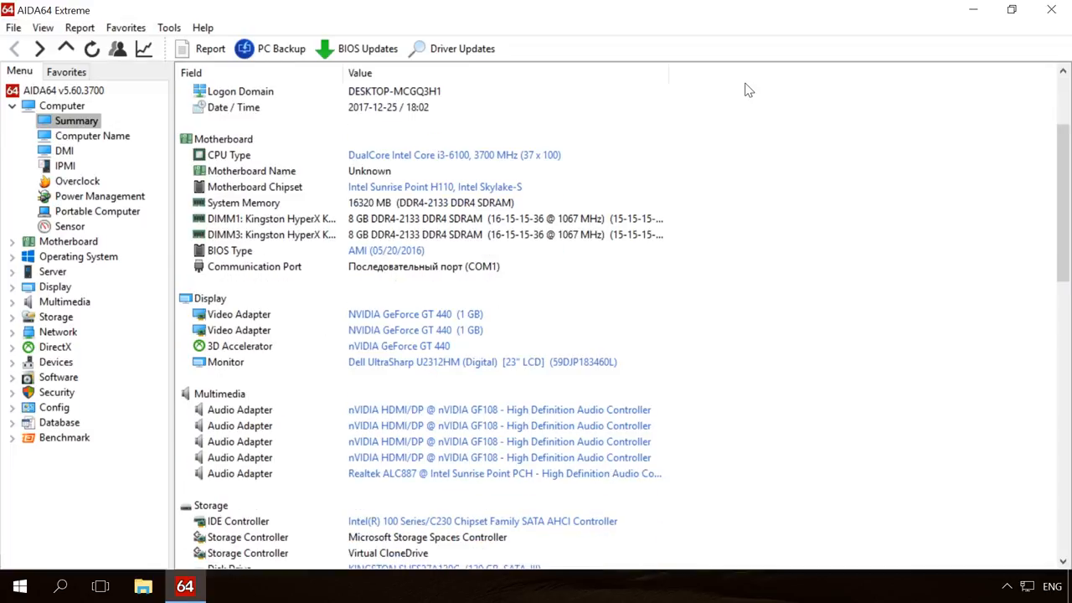
pyautogui.scroll(-3)
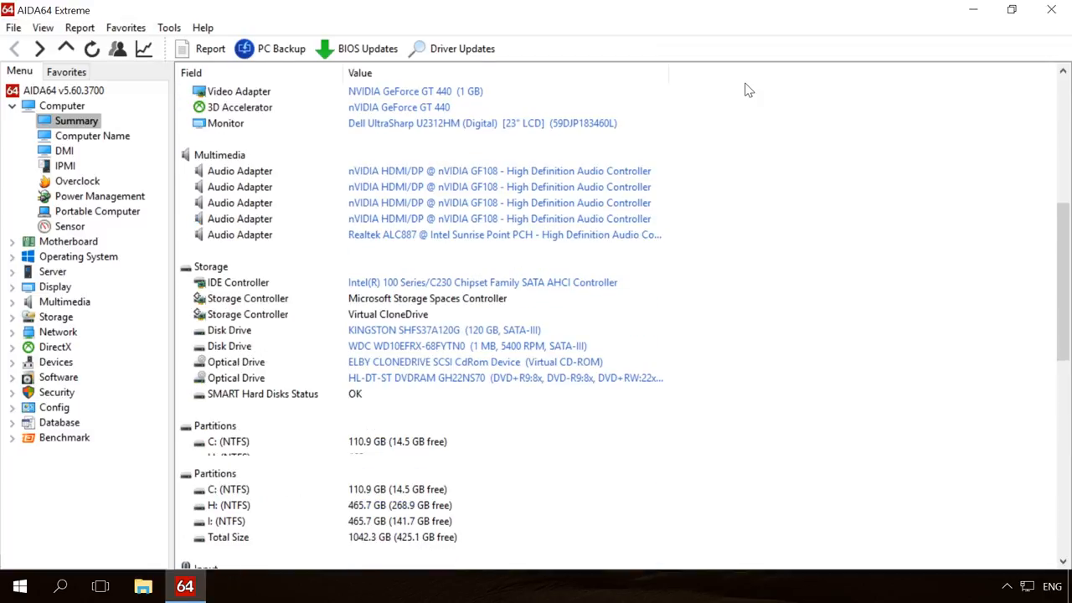
pyautogui.scroll(-3)
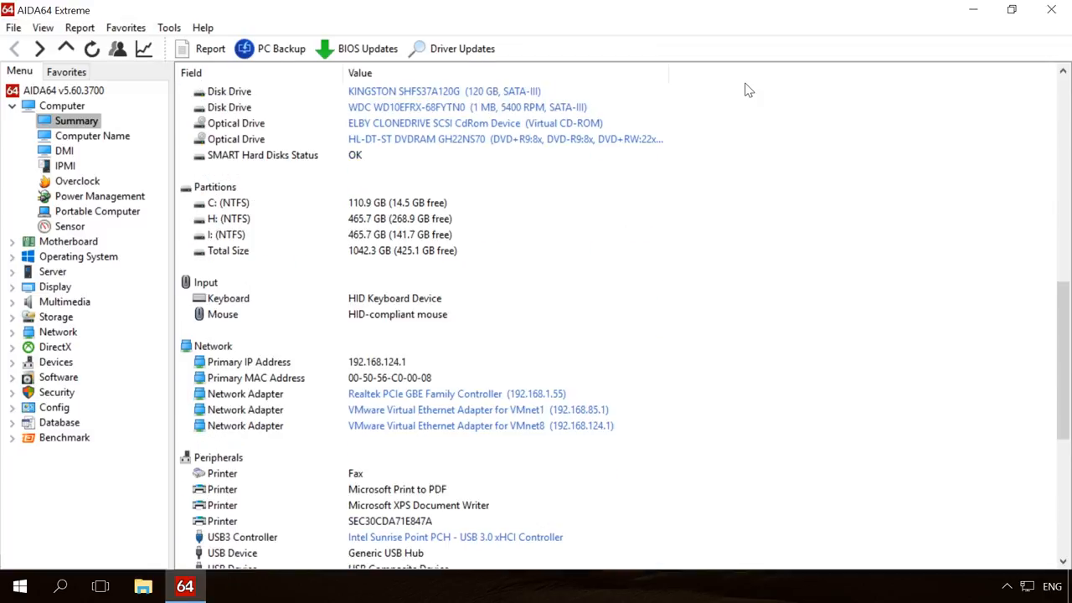
pyautogui.scroll(-3)
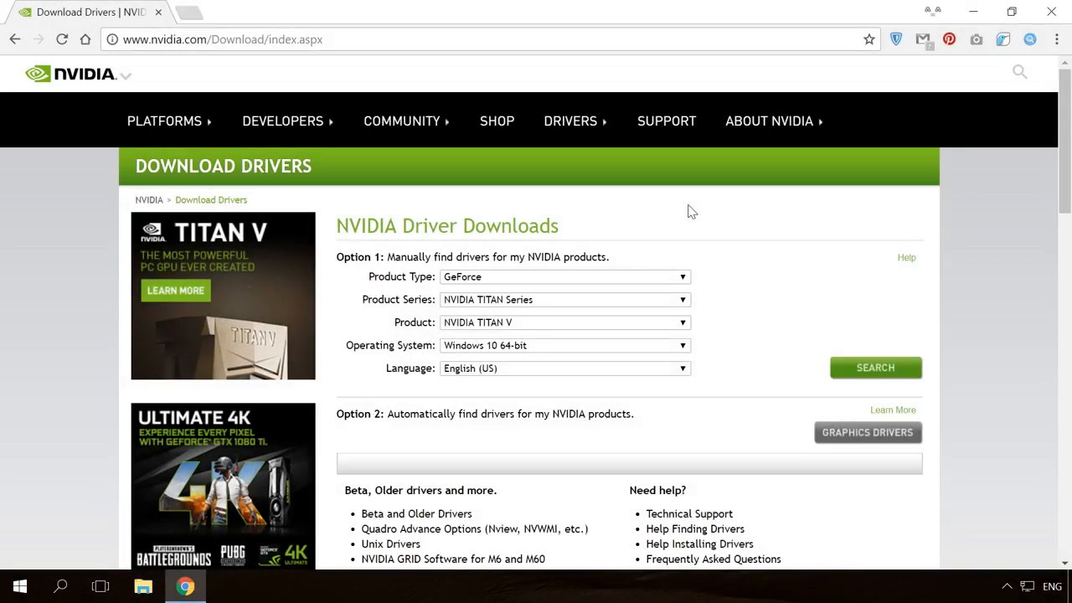
# - Search NVIDIA drivers for GeForce 400 Series, GeForce GT 440, Windows 10 64-bit
pyautogui.click(565, 276)
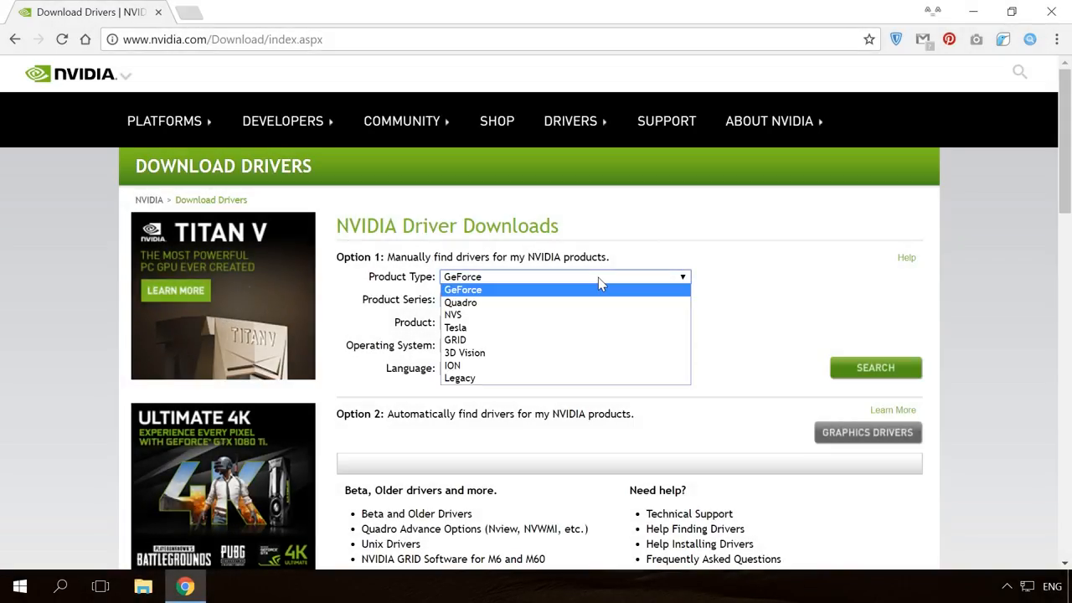
pyautogui.click(562, 298)
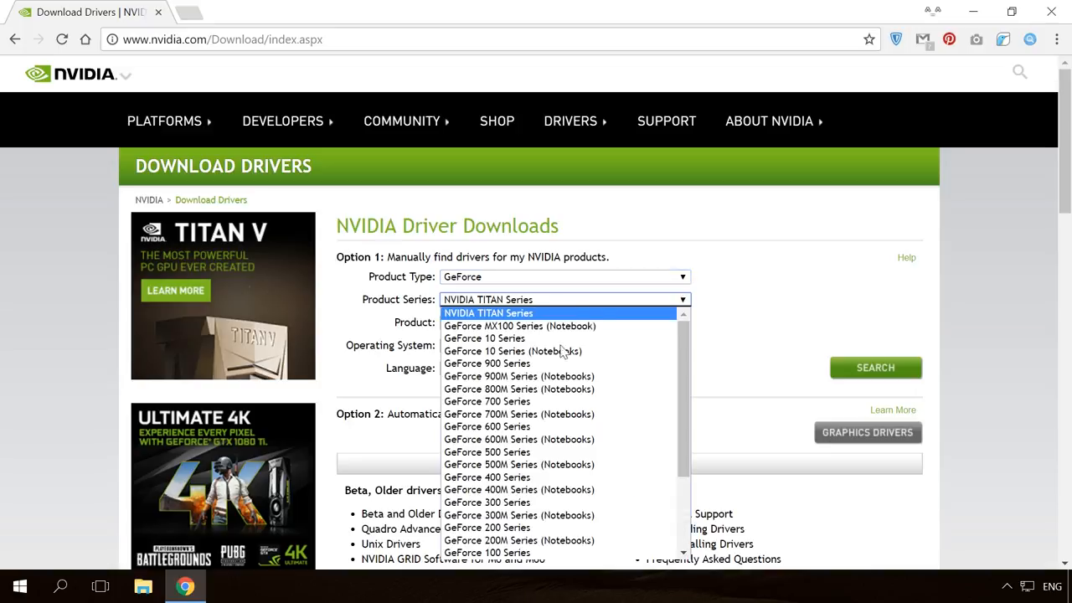
pyautogui.click(486, 475)
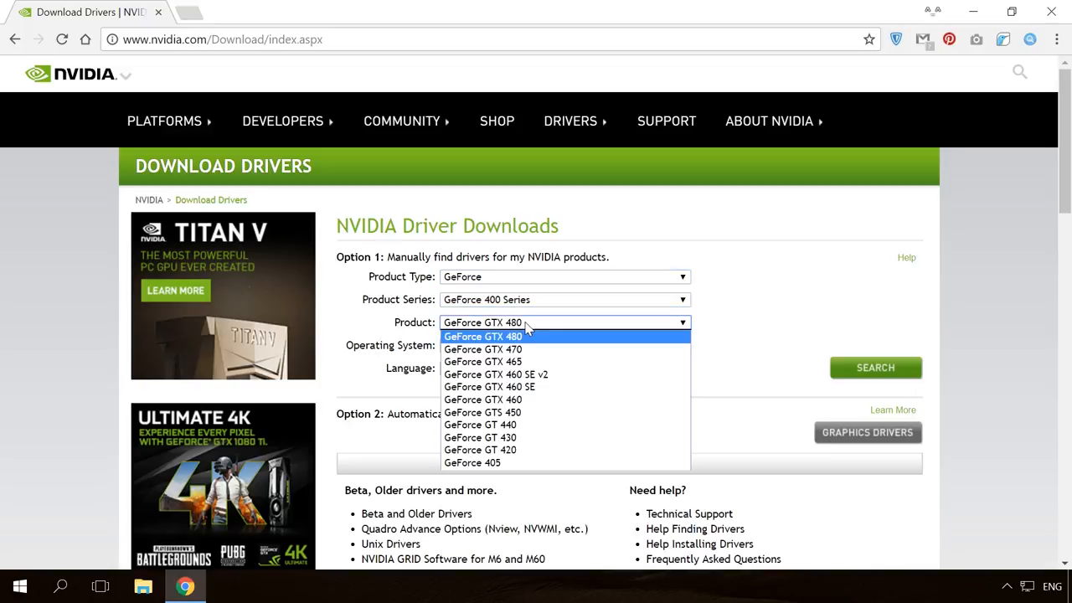
pyautogui.click(481, 425)
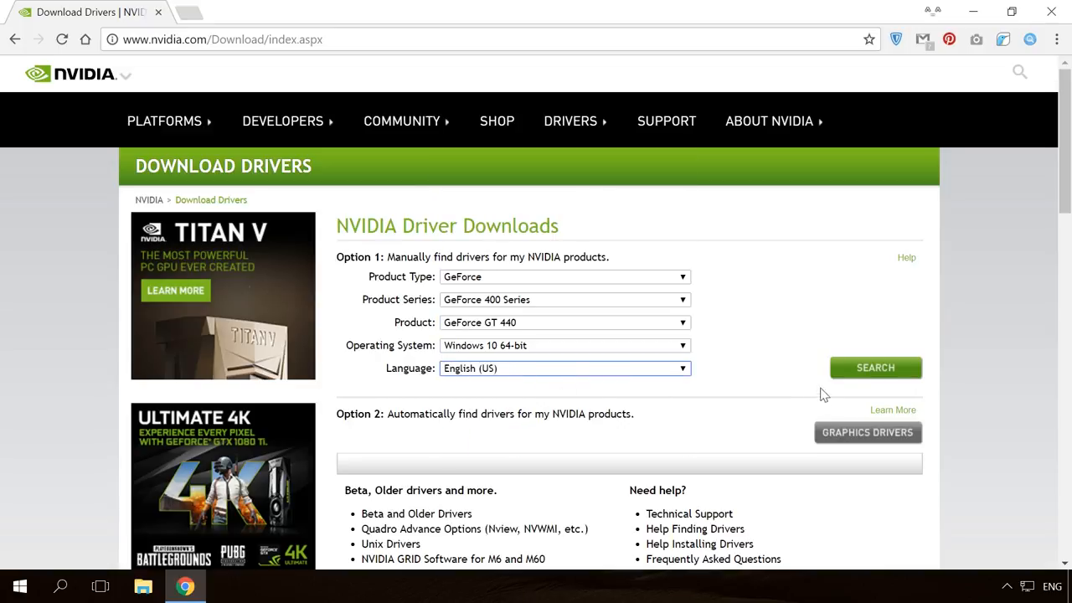
pyautogui.click(874, 367)
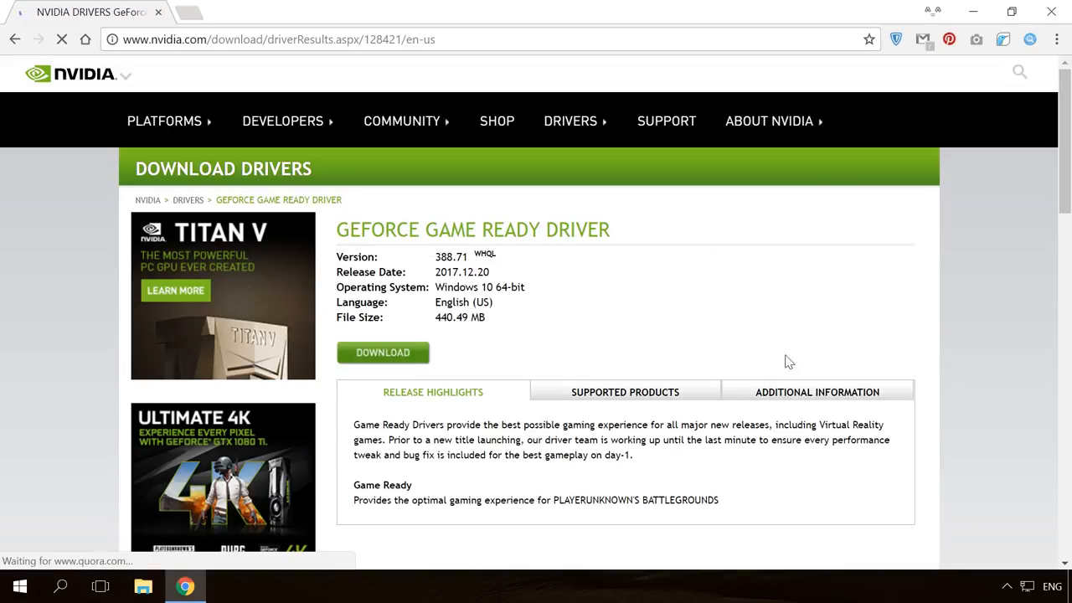
# - Accept the license and download Game Ready Driver 388.71
pyautogui.scroll(-3)
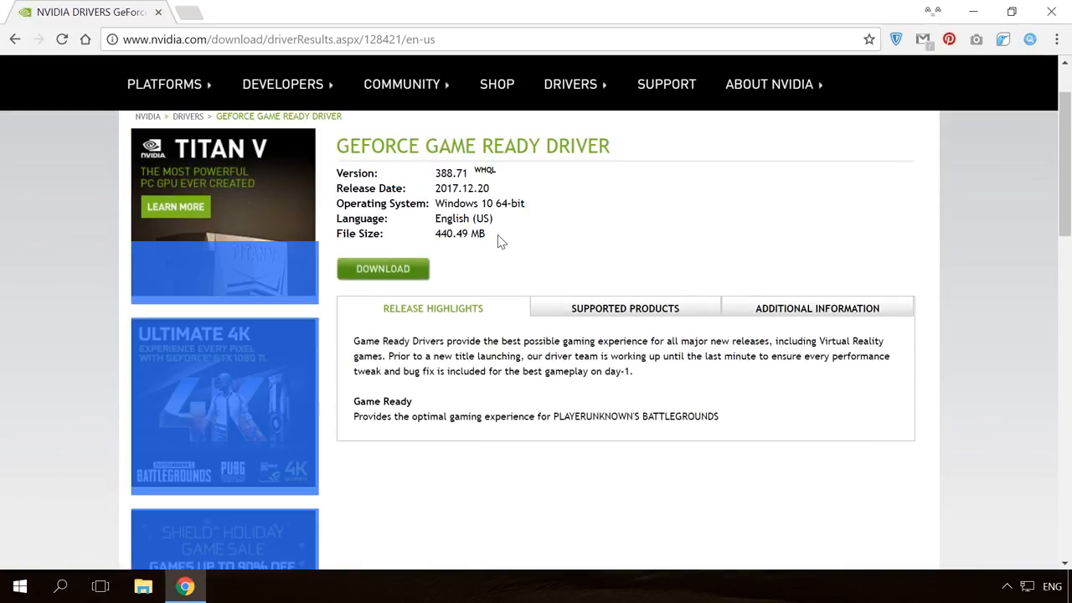
pyautogui.click(381, 268)
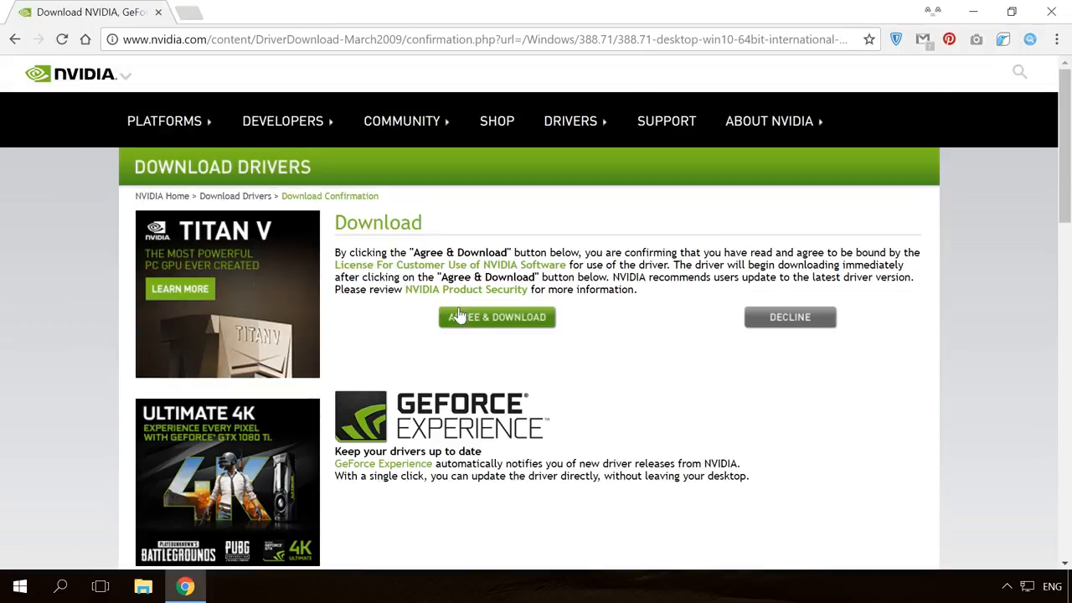
pyautogui.click(496, 318)
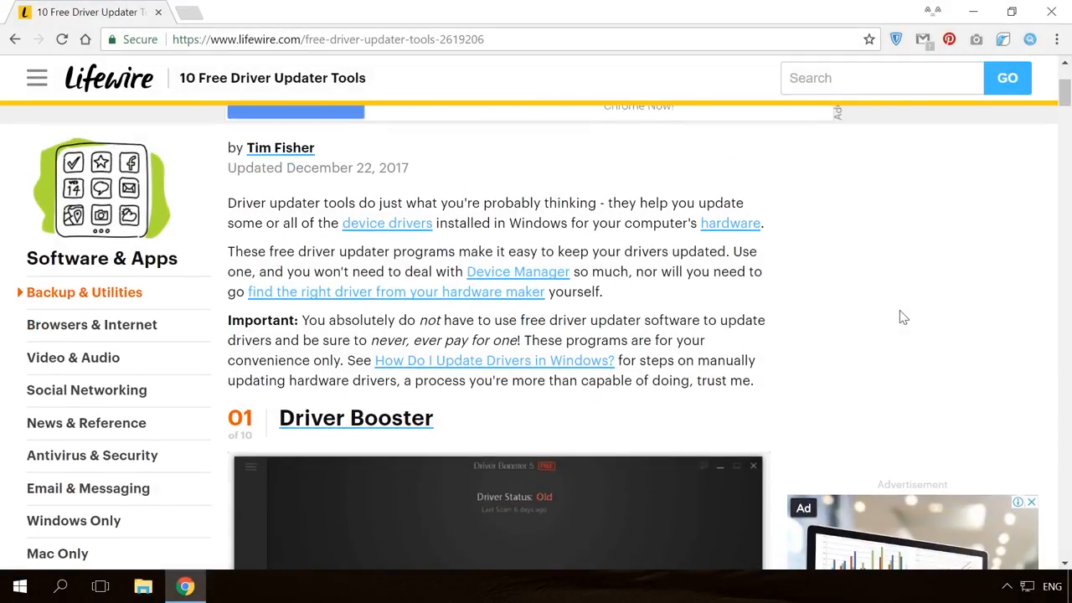
# - Scroll the Lifewire '10 Free Driver Updater Tools' list down to Device Doctor
pyautogui.scroll(-3)
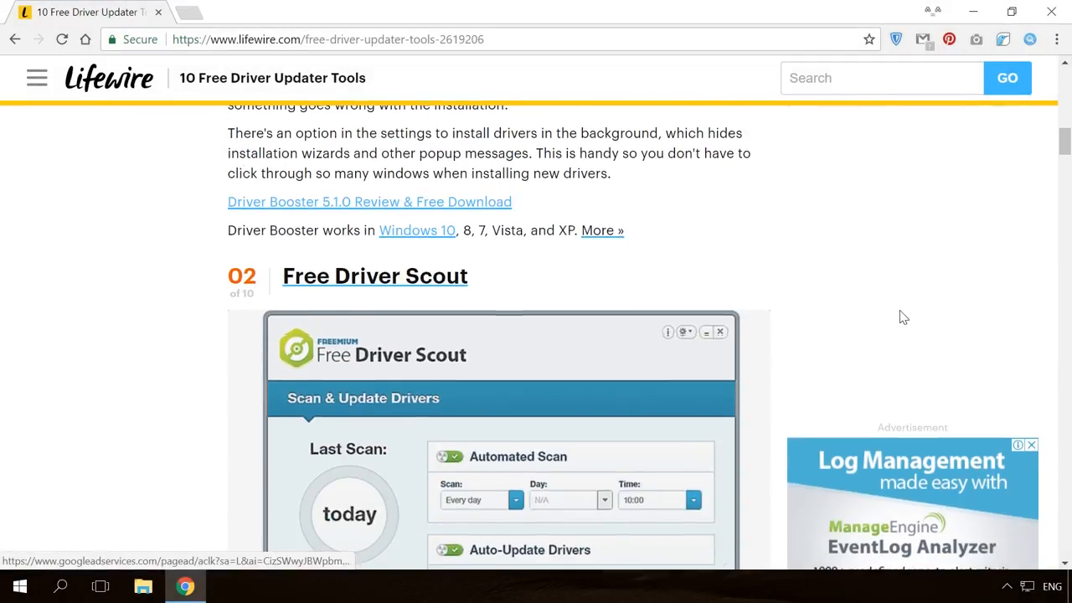
pyautogui.scroll(-3)
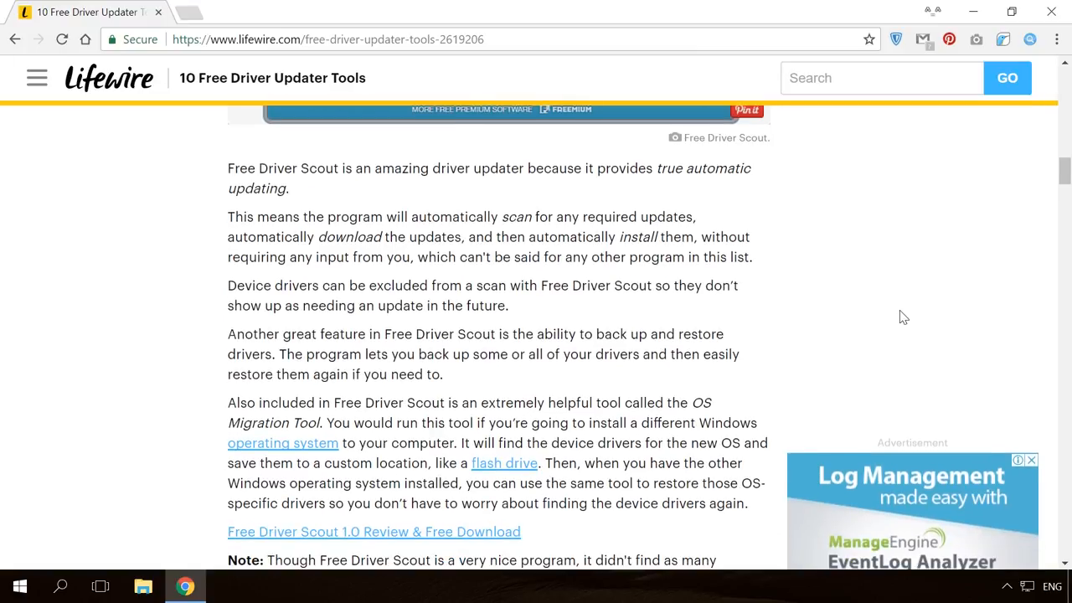
pyautogui.scroll(-3)
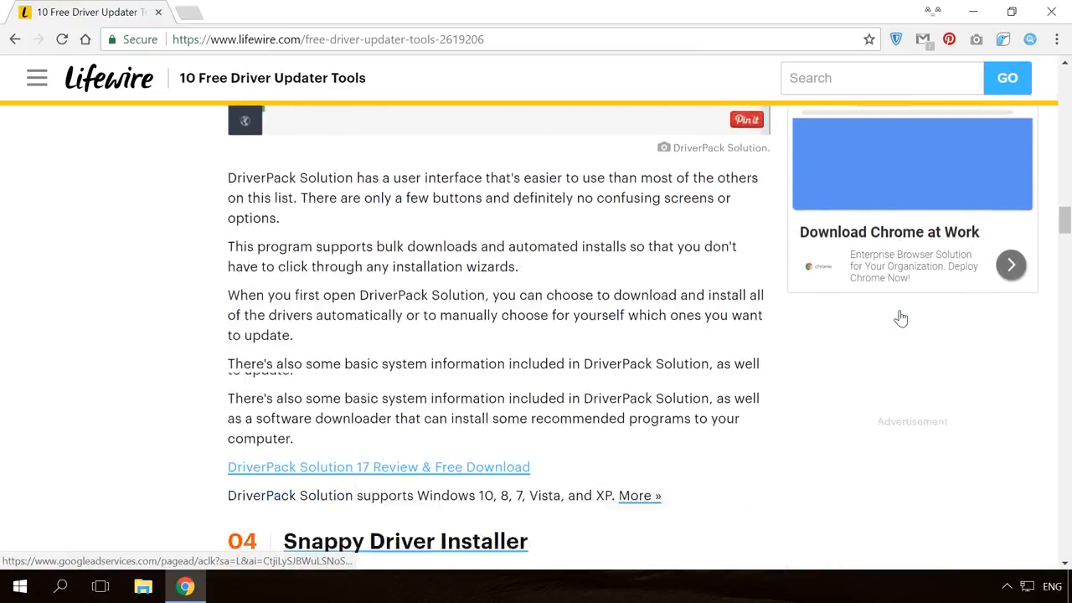
pyautogui.scroll(-3)
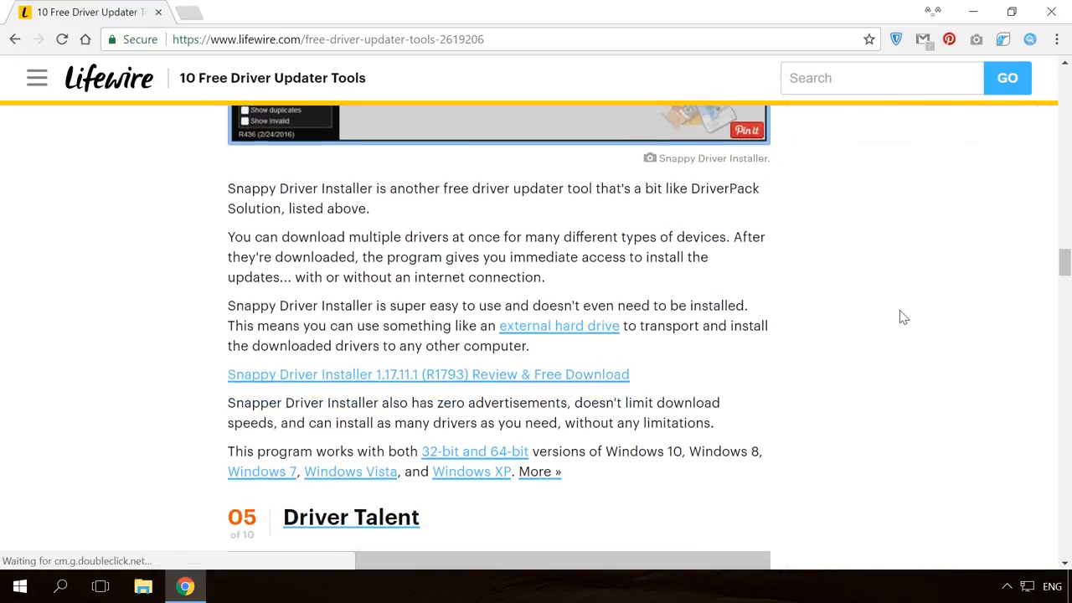
pyautogui.scroll(-3)
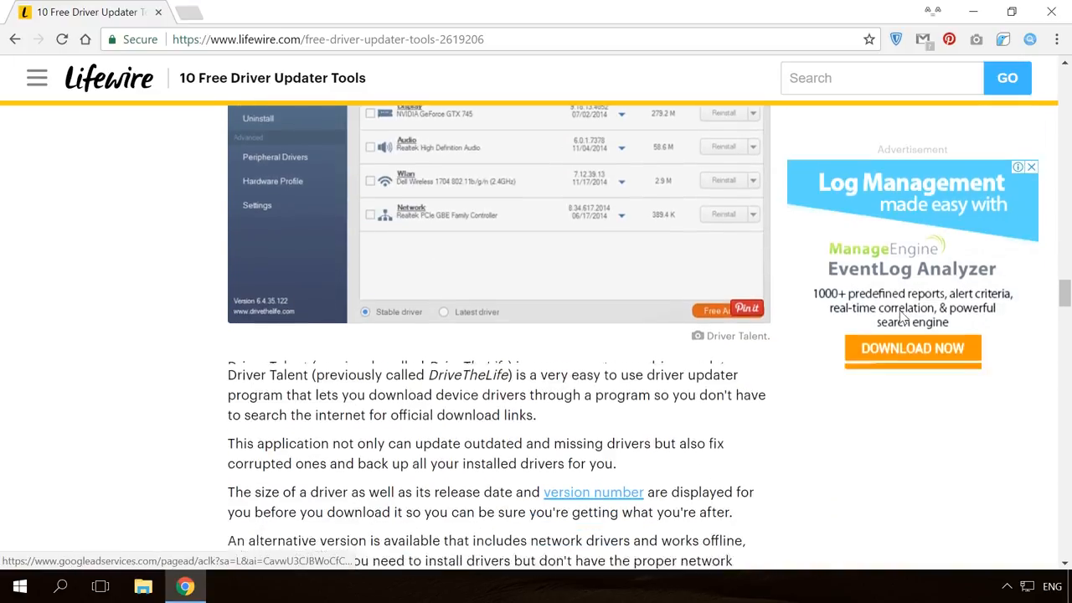
pyautogui.scroll(-3)
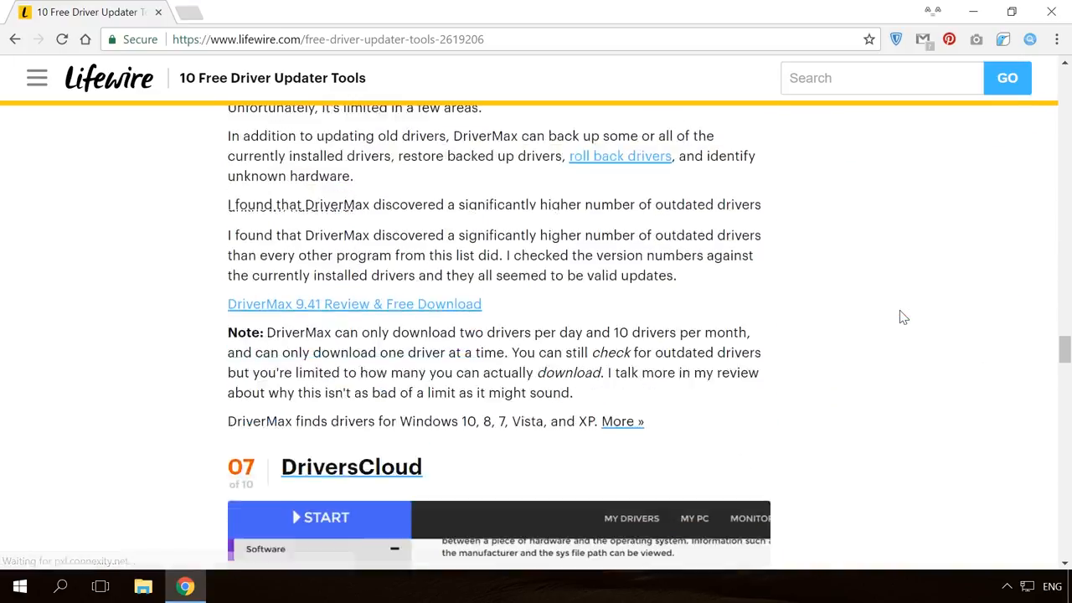
pyautogui.scroll(-3)
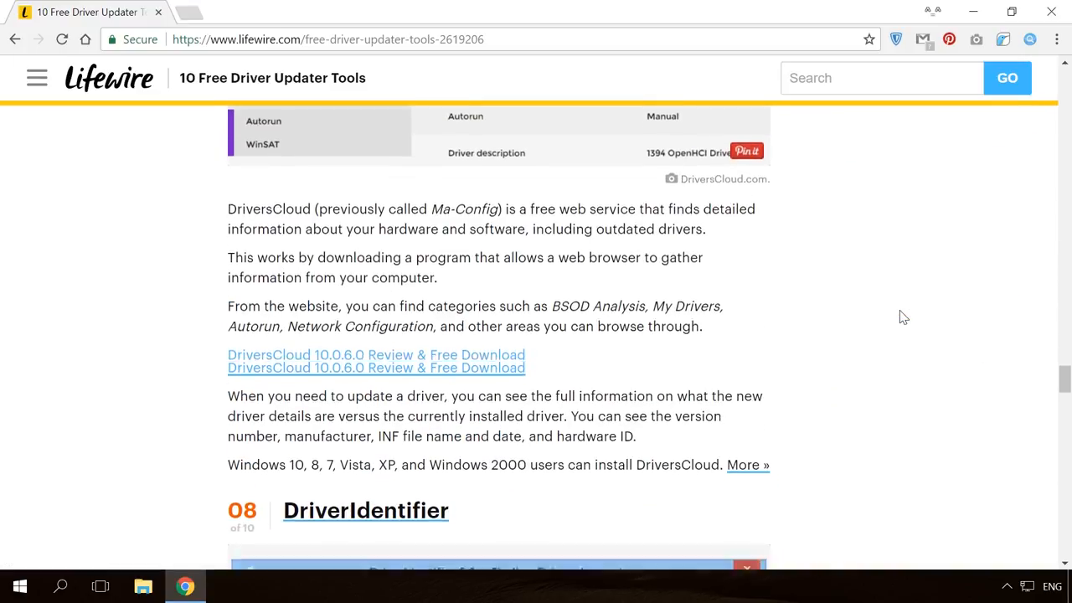
pyautogui.scroll(-3)
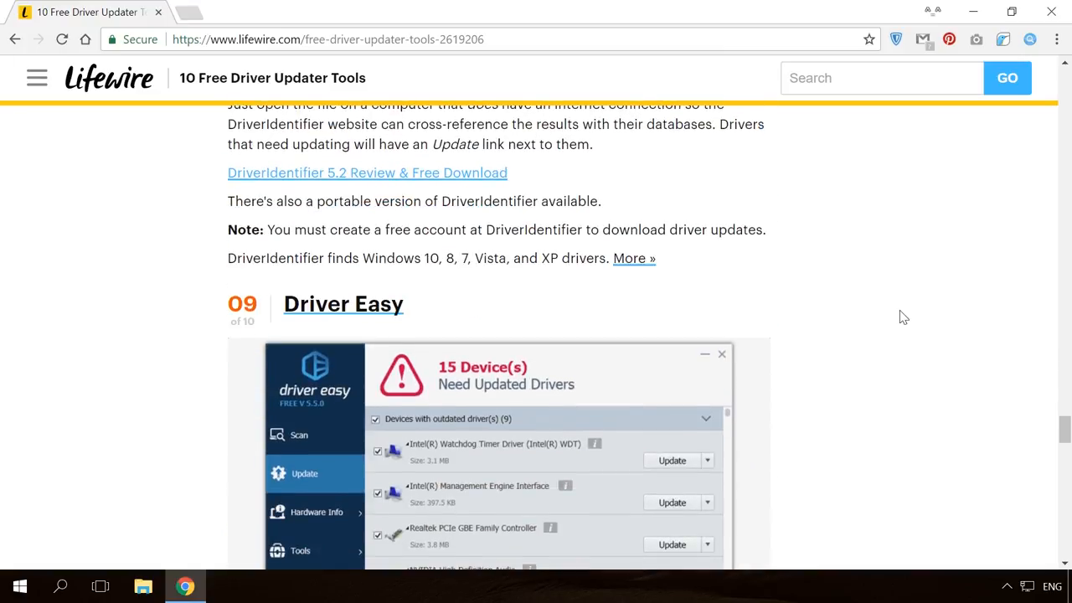
pyautogui.scroll(-3)
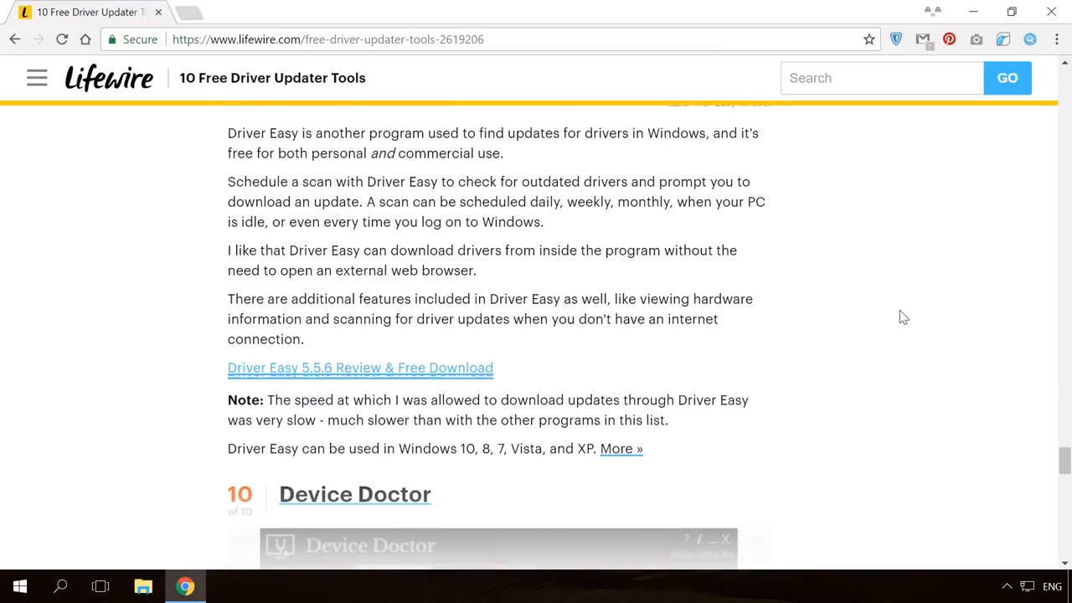
pyautogui.scroll(-3)
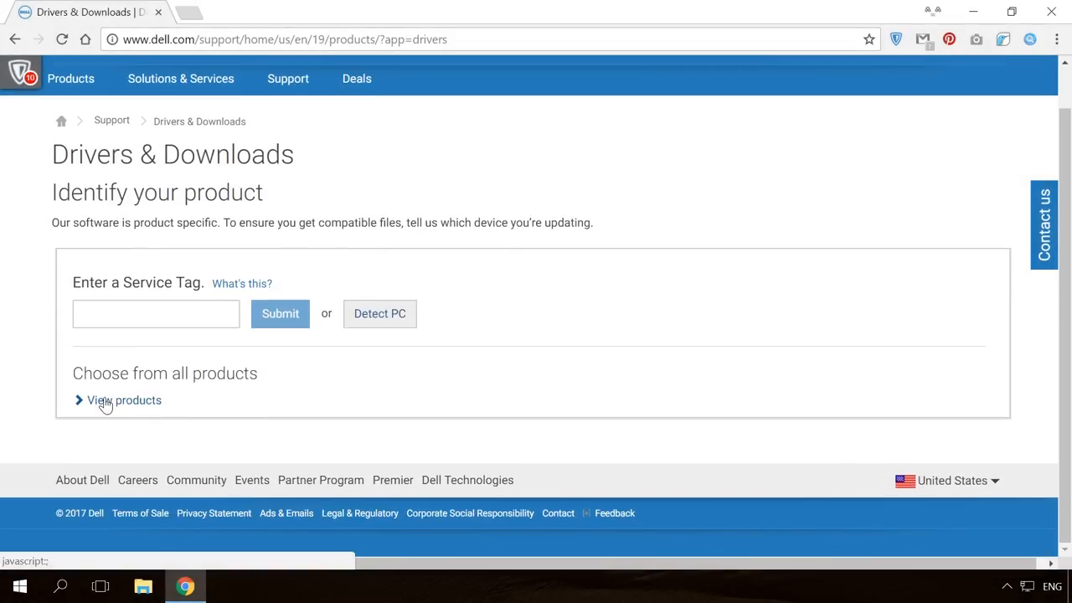
# - Navigate Laptops > Precision Mobile Workstations to the Precision M4500 drivers list and browse it
pyautogui.click(124, 400)
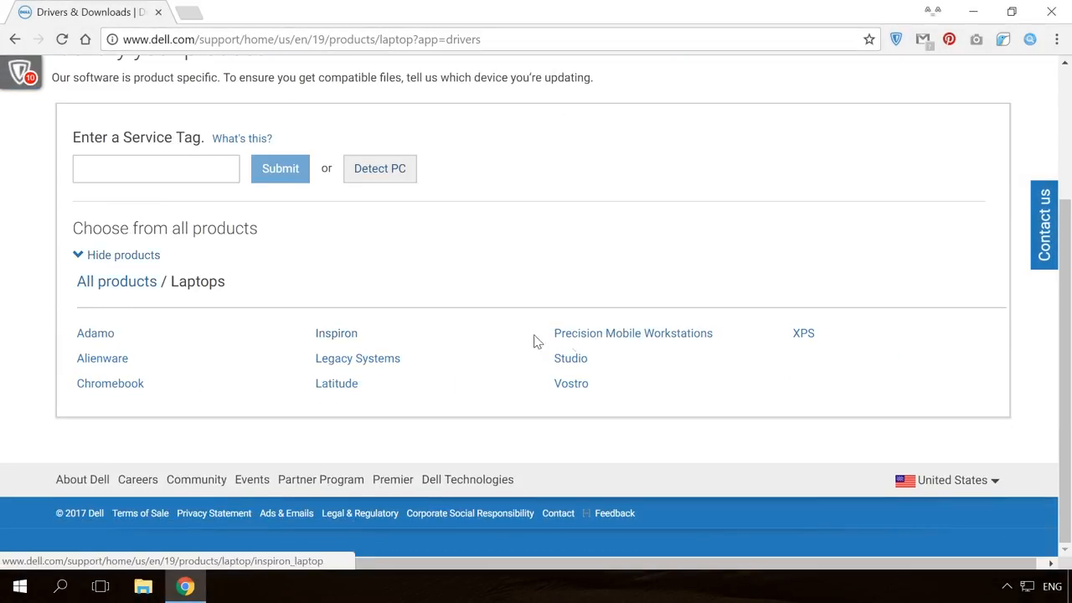
pyautogui.click(633, 333)
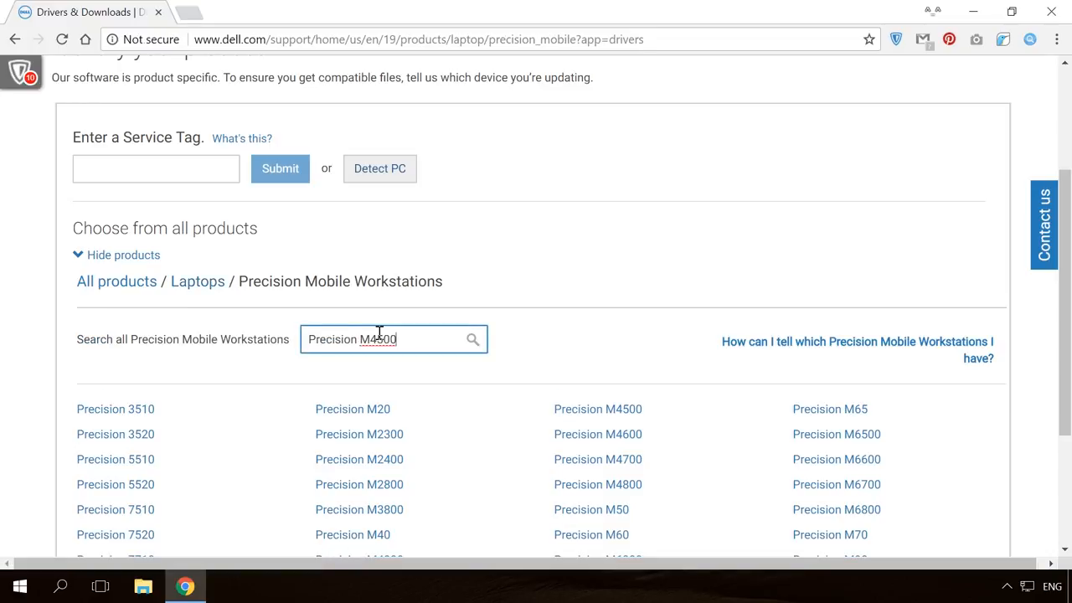
pyautogui.click(598, 408)
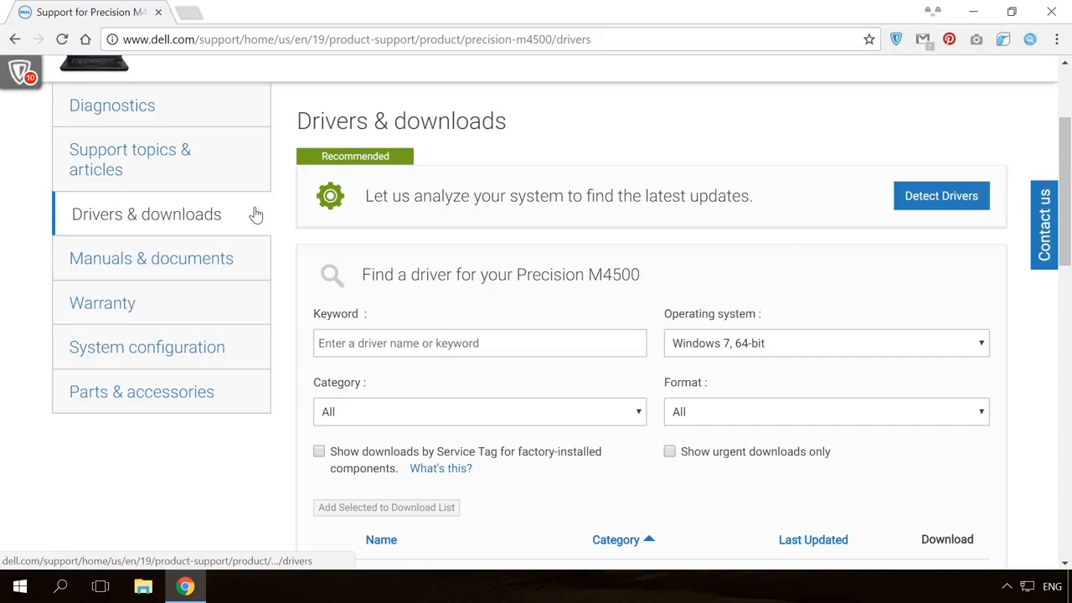
pyautogui.scroll(-3)
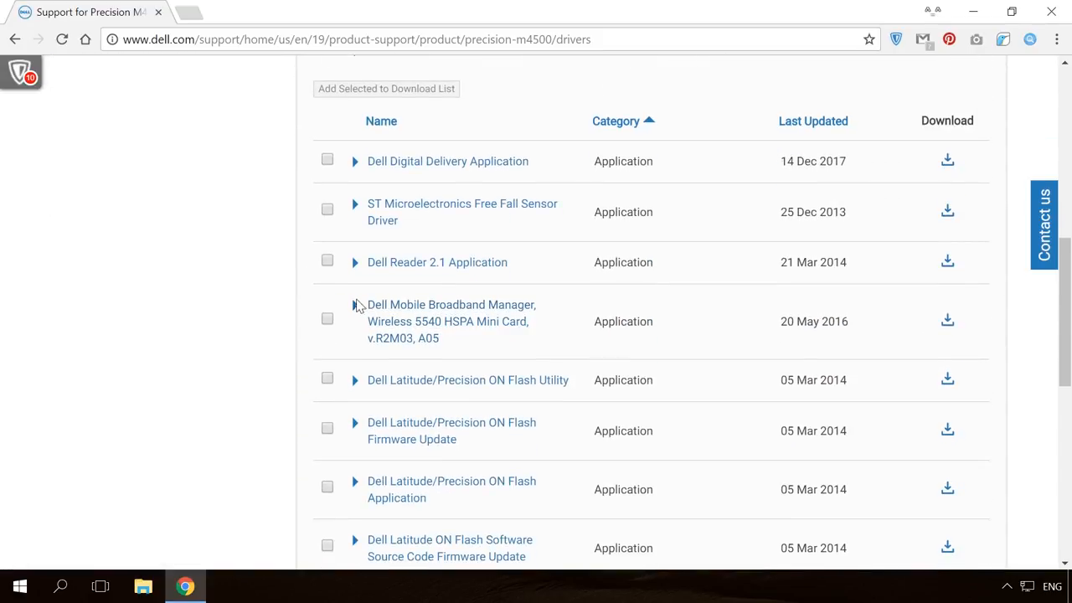
pyautogui.scroll(-3)
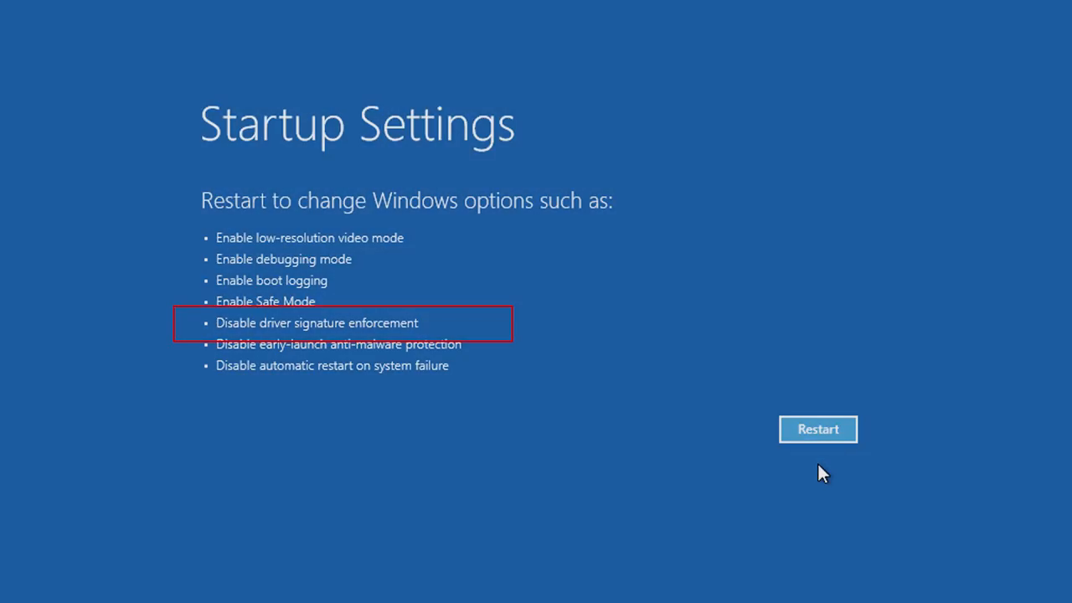
# - Restart from Startup Settings to reach the numbered options with Disable driver signature enforcement
pyautogui.click(817, 428)
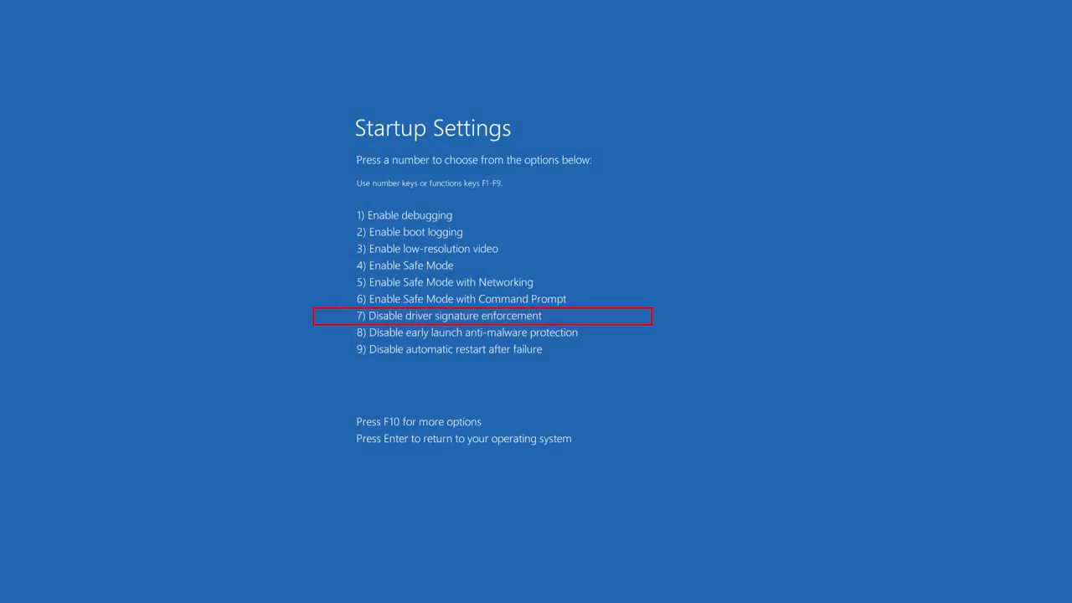